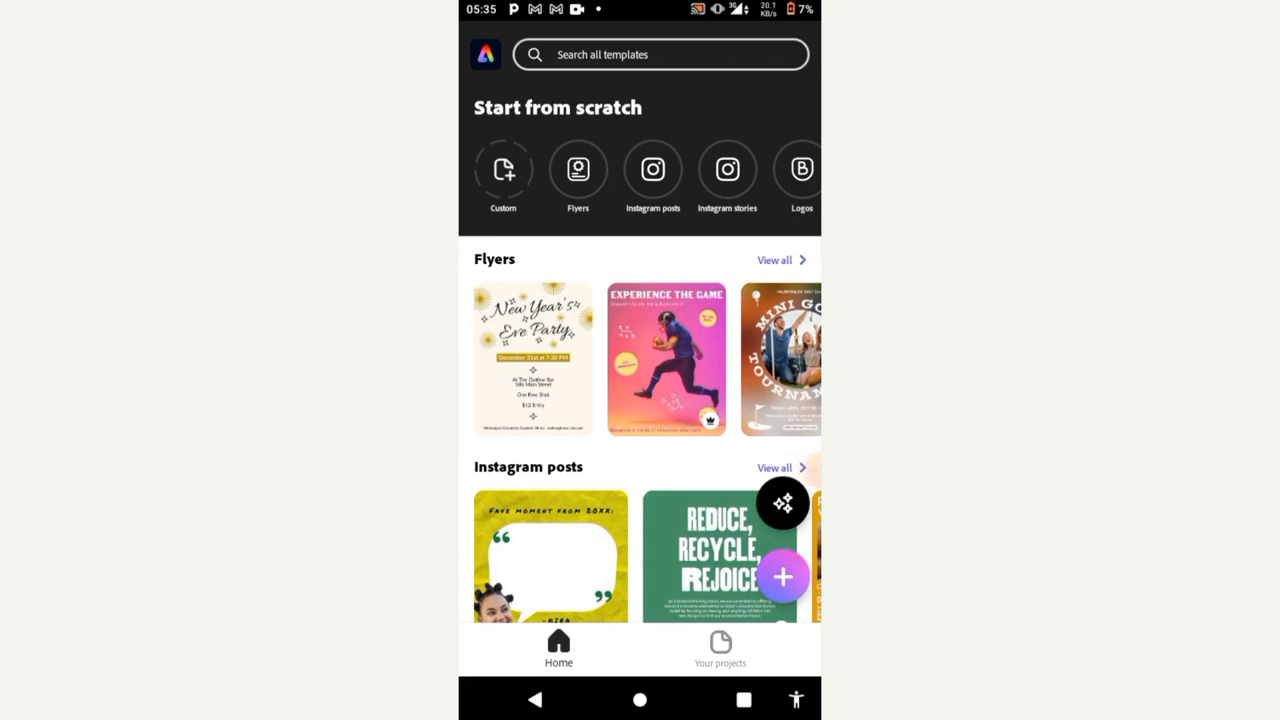
Scroll the home page down until the Album covers section comes into view.
{"action": "scroll", "scroll_direction": "down", "scroll_amount": 3}
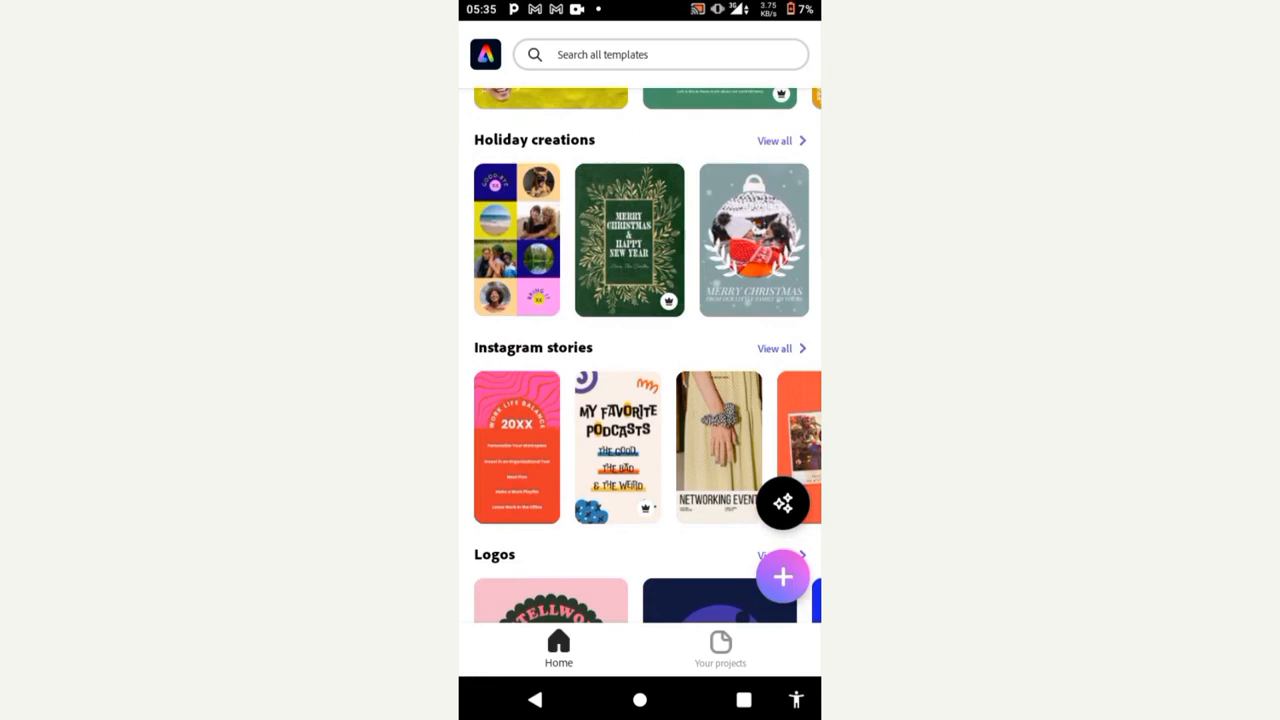
{"action": "scroll", "scroll_direction": "down", "scroll_amount": 3}
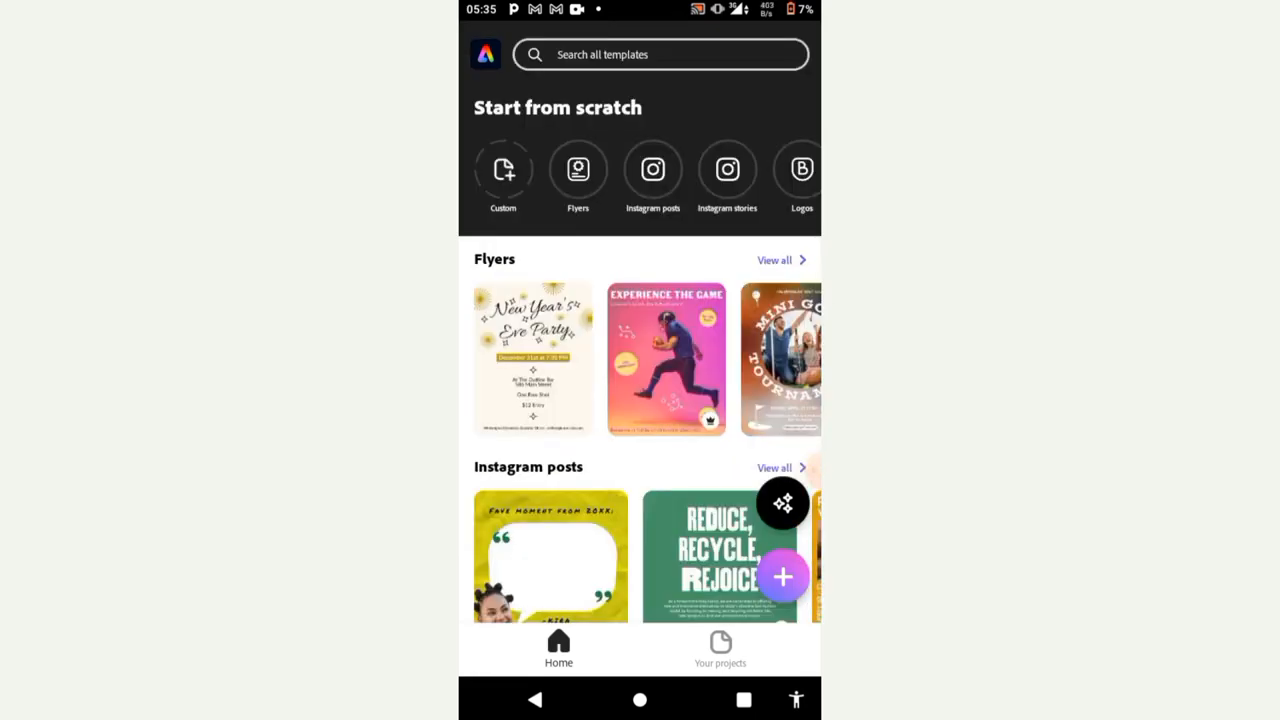
{"action": "scroll", "scroll_direction": "down", "scroll_amount": 3}
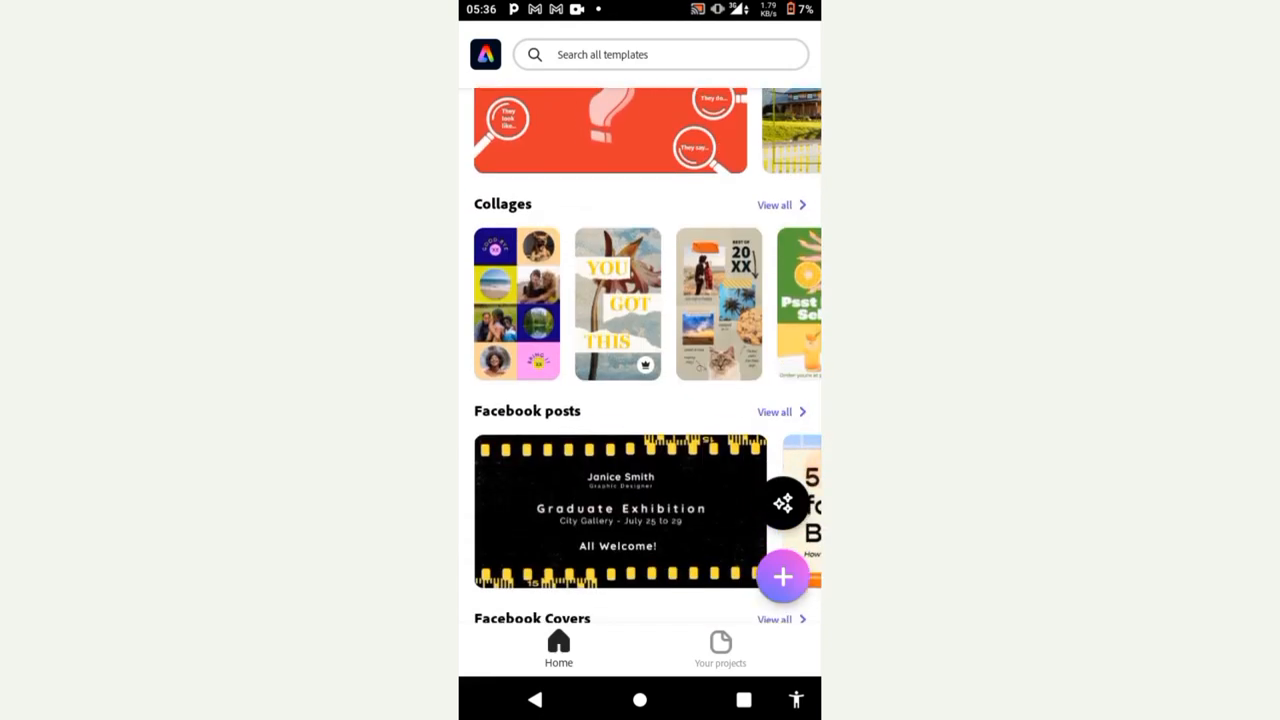
{"action": "scroll", "scroll_direction": "down", "scroll_amount": 3}
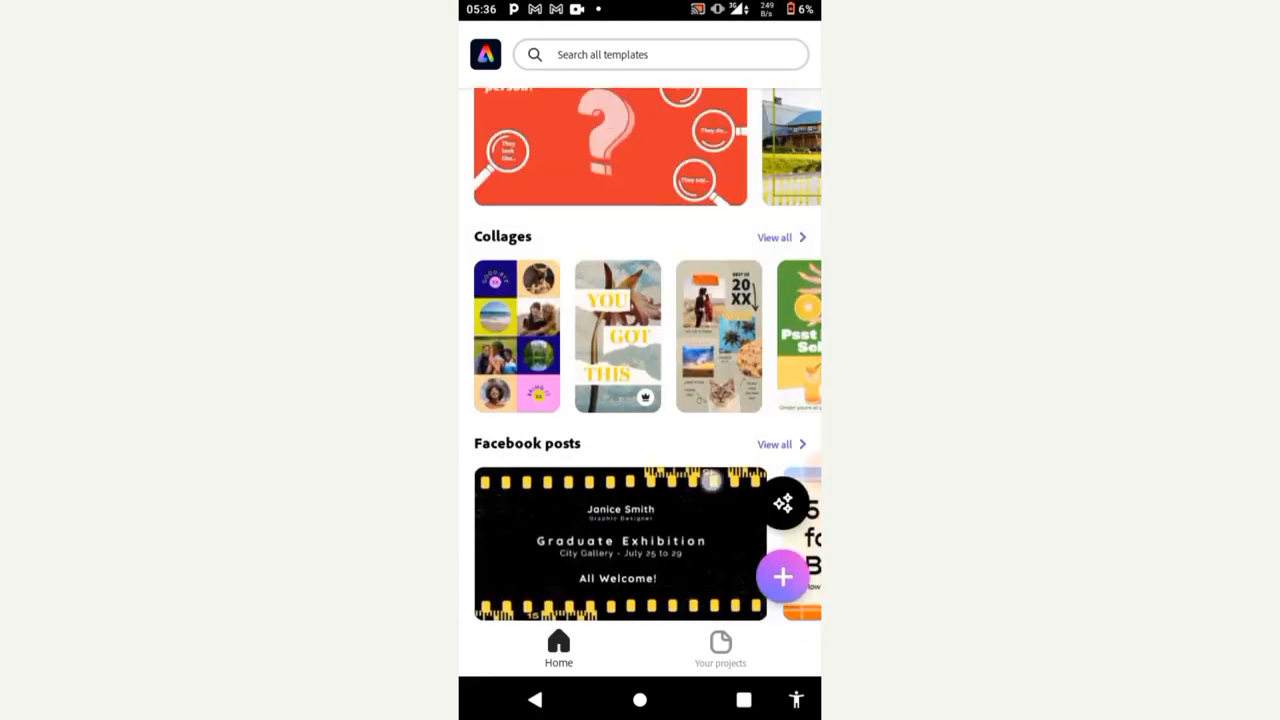
{"action": "scroll", "scroll_direction": "down", "scroll_amount": 3}
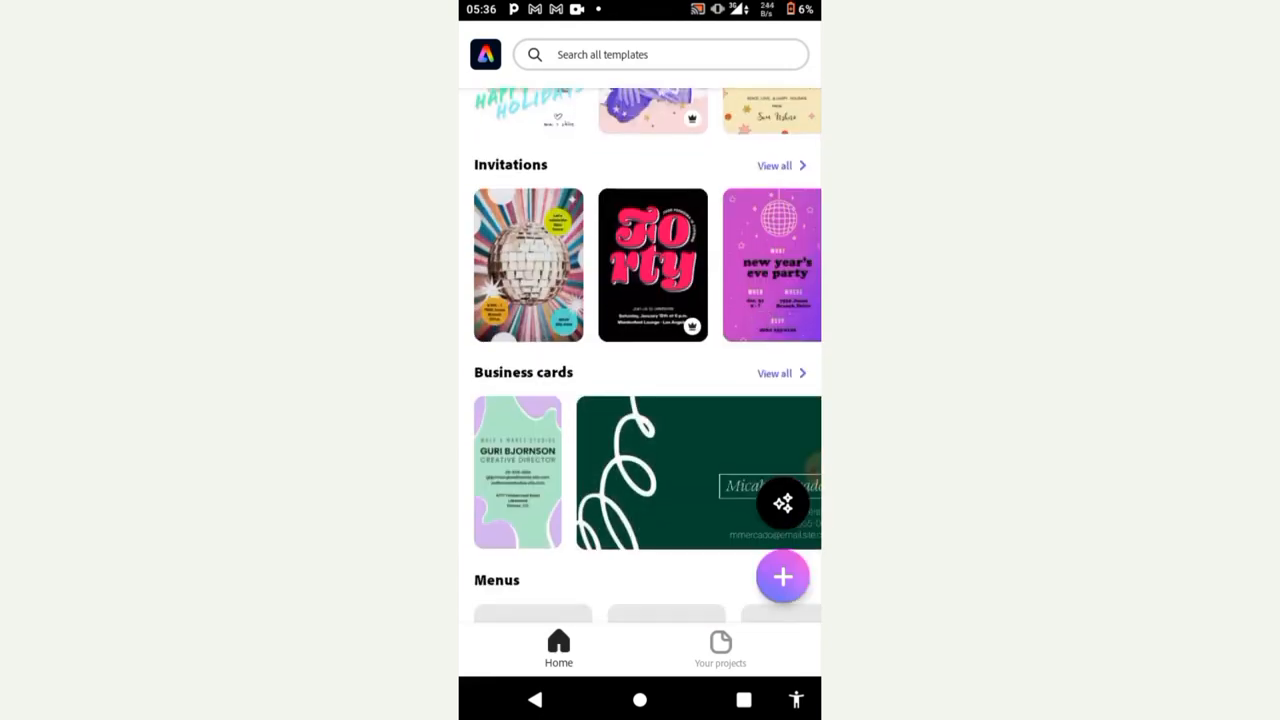
{"action": "scroll", "scroll_direction": "down", "scroll_amount": 3}
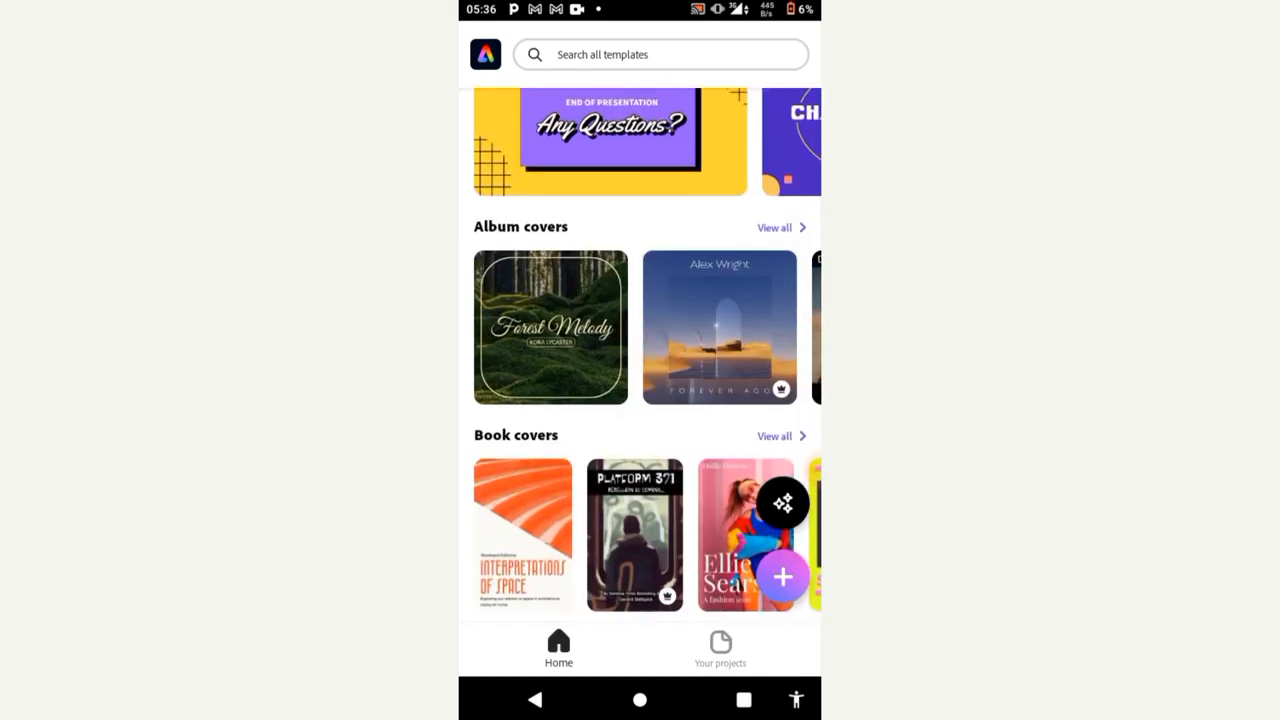
From the full album covers gallery, preview the UNFOLDING portrait-on-pink template.
{"action": "left_click", "coordinate": [776, 228]}
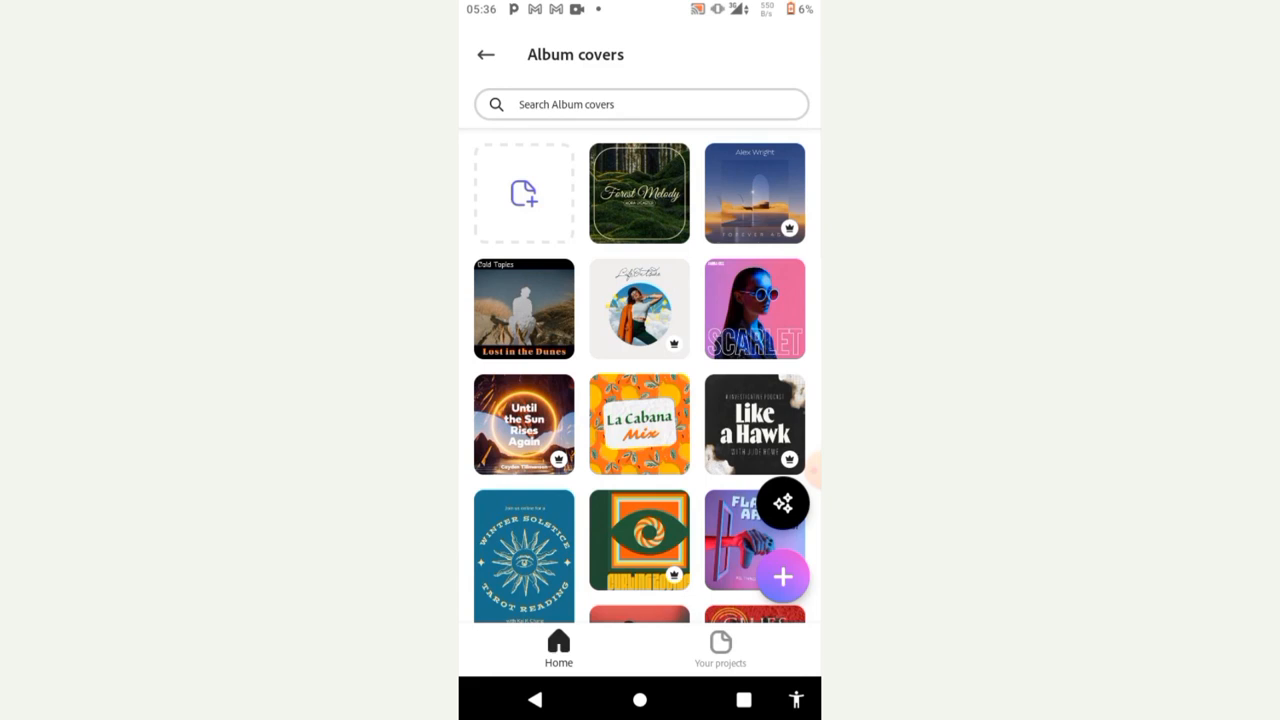
{"action": "scroll", "scroll_direction": "down", "scroll_amount": 3}
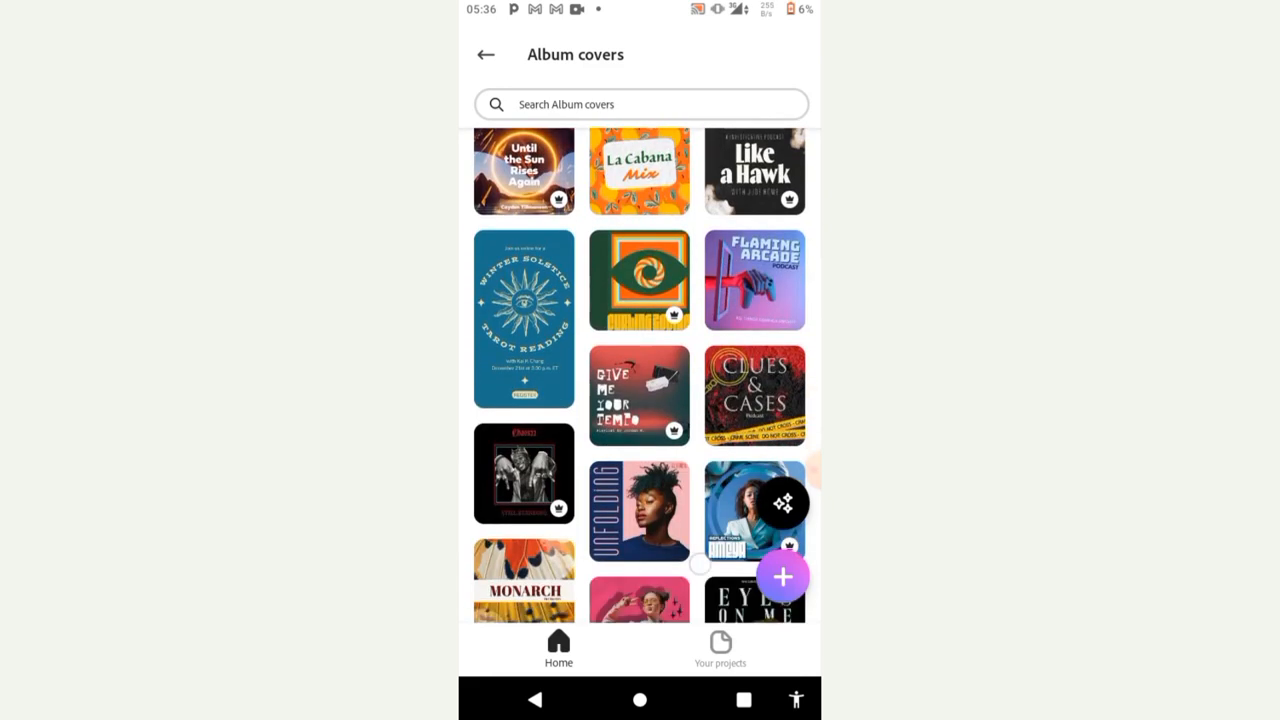
{"action": "scroll", "scroll_direction": "down", "scroll_amount": 3}
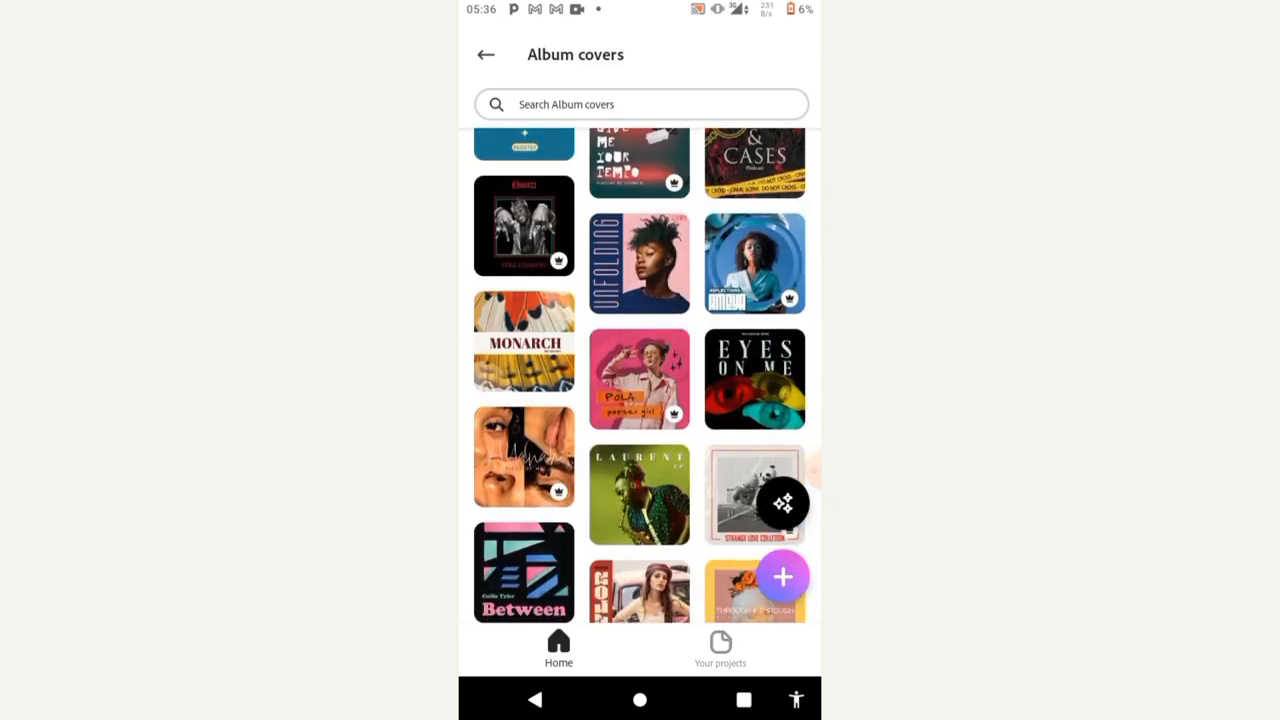
{"action": "left_click", "coordinate": [640, 264]}
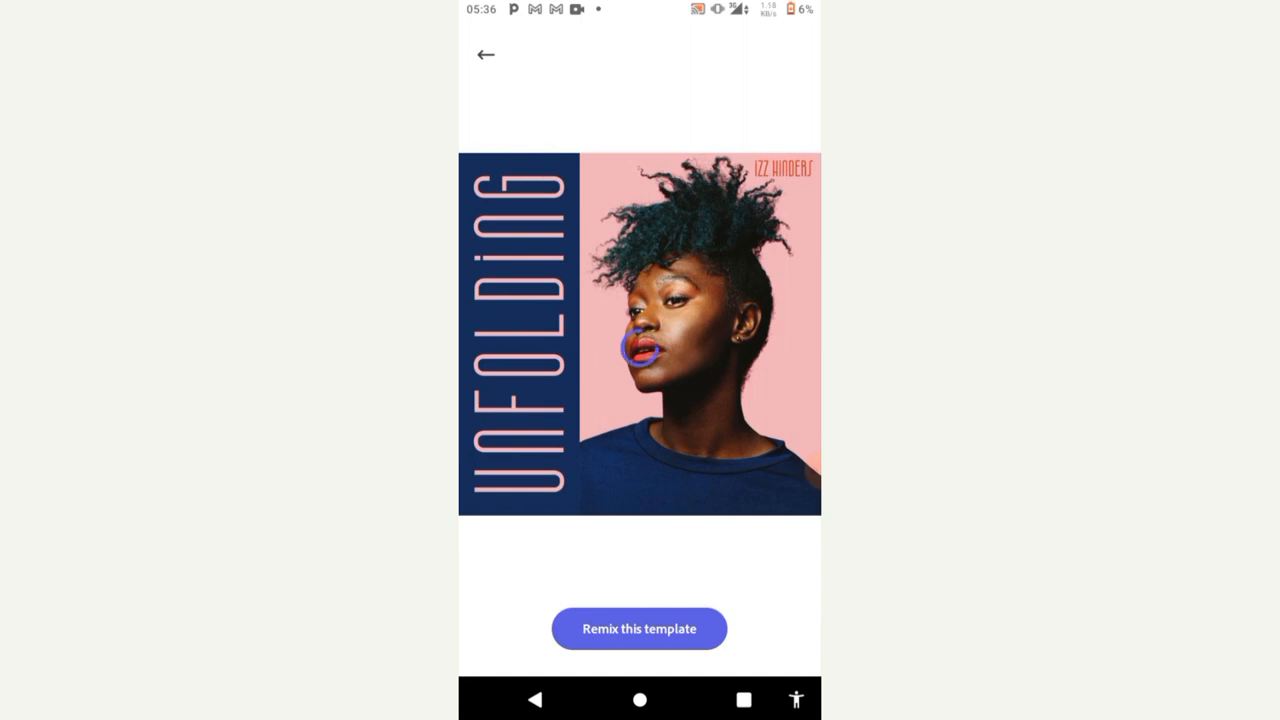
Remix the UNFOLDING template into an editable design and select its portrait photo.
{"action": "left_click", "coordinate": [640, 628]}
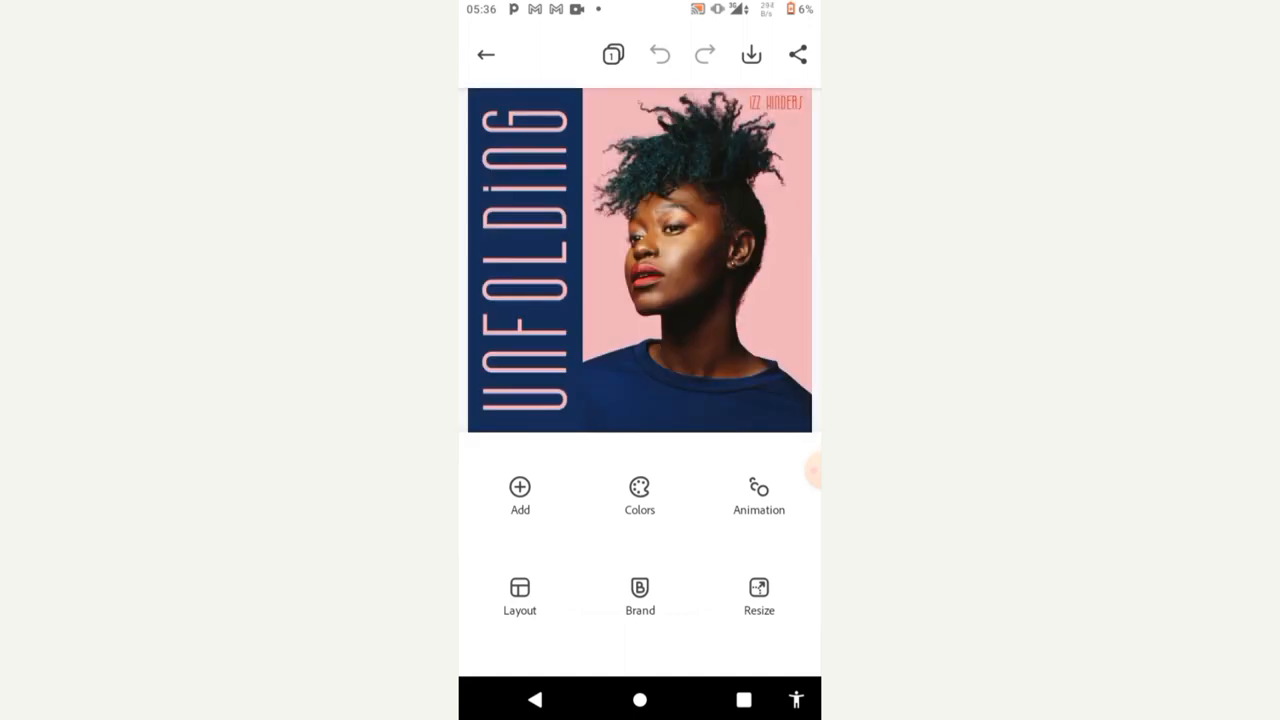
{"action": "left_click", "coordinate": [520, 270]}
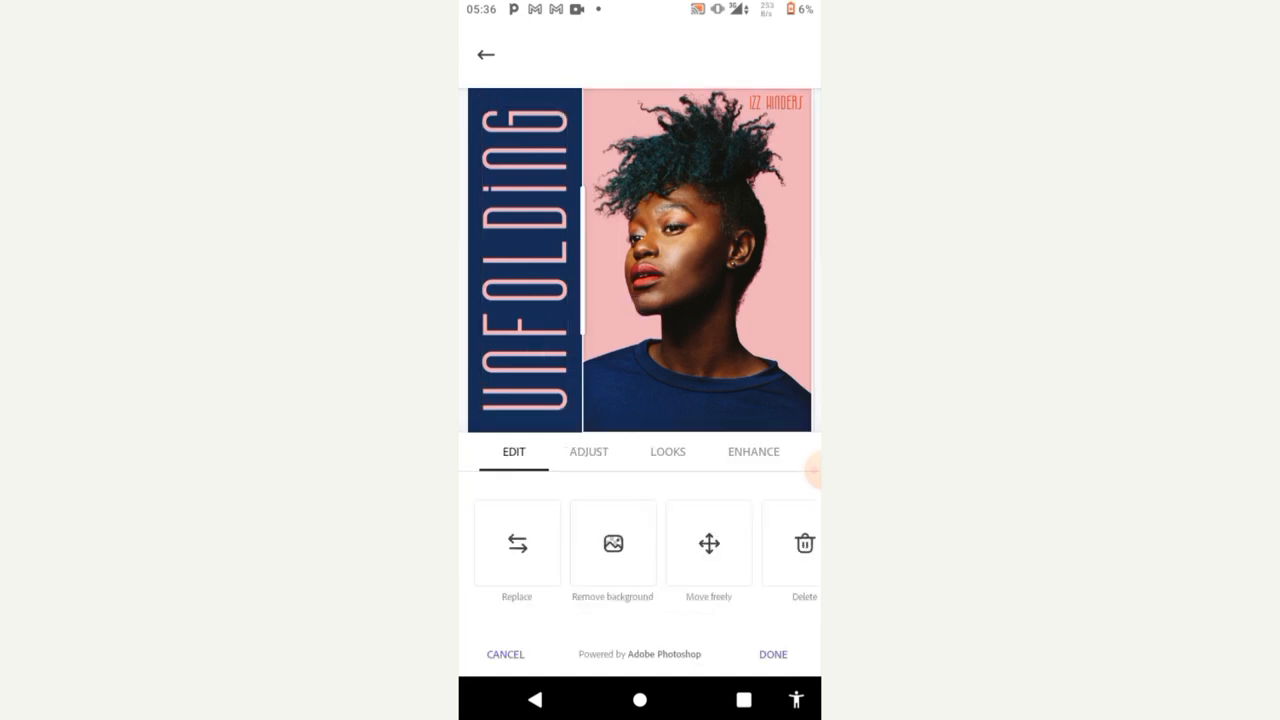
Replace the vertical title text UNFOLDING with 'Life is good'.
{"action": "left_click", "coordinate": [524, 270]}
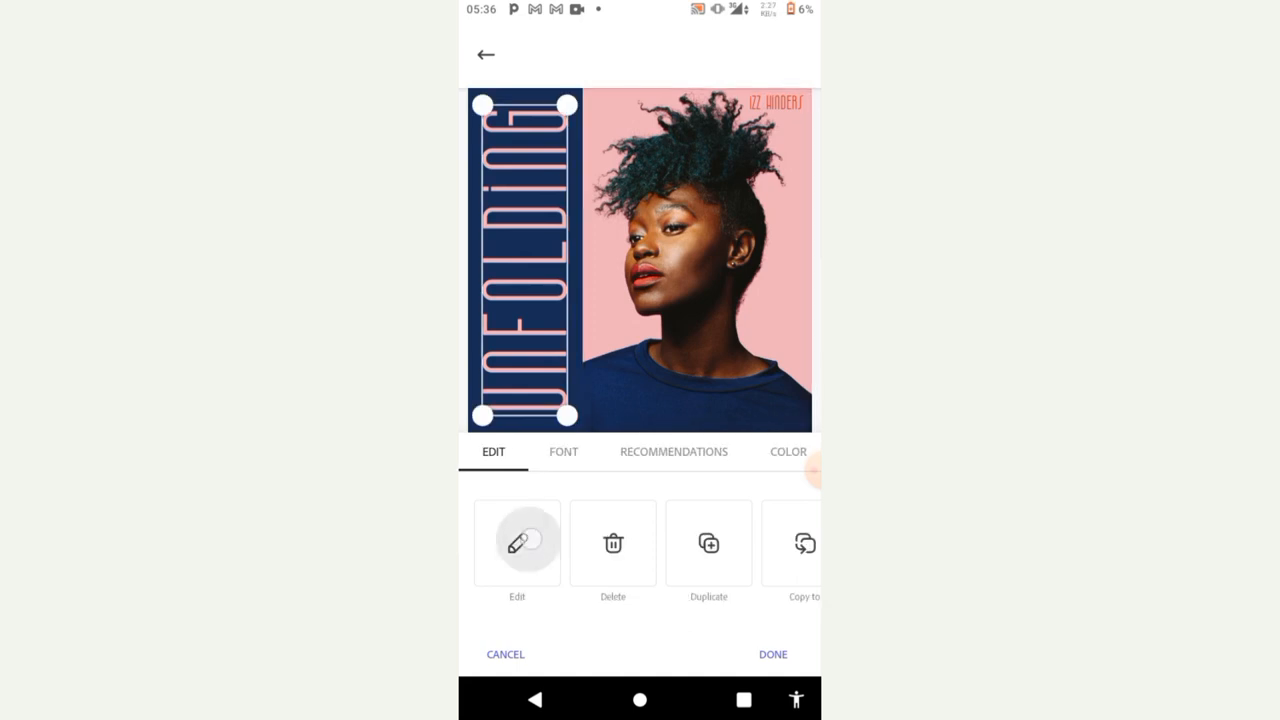
{"action": "left_click", "coordinate": [516, 544]}
{"action": "type", "text": "Life is"}
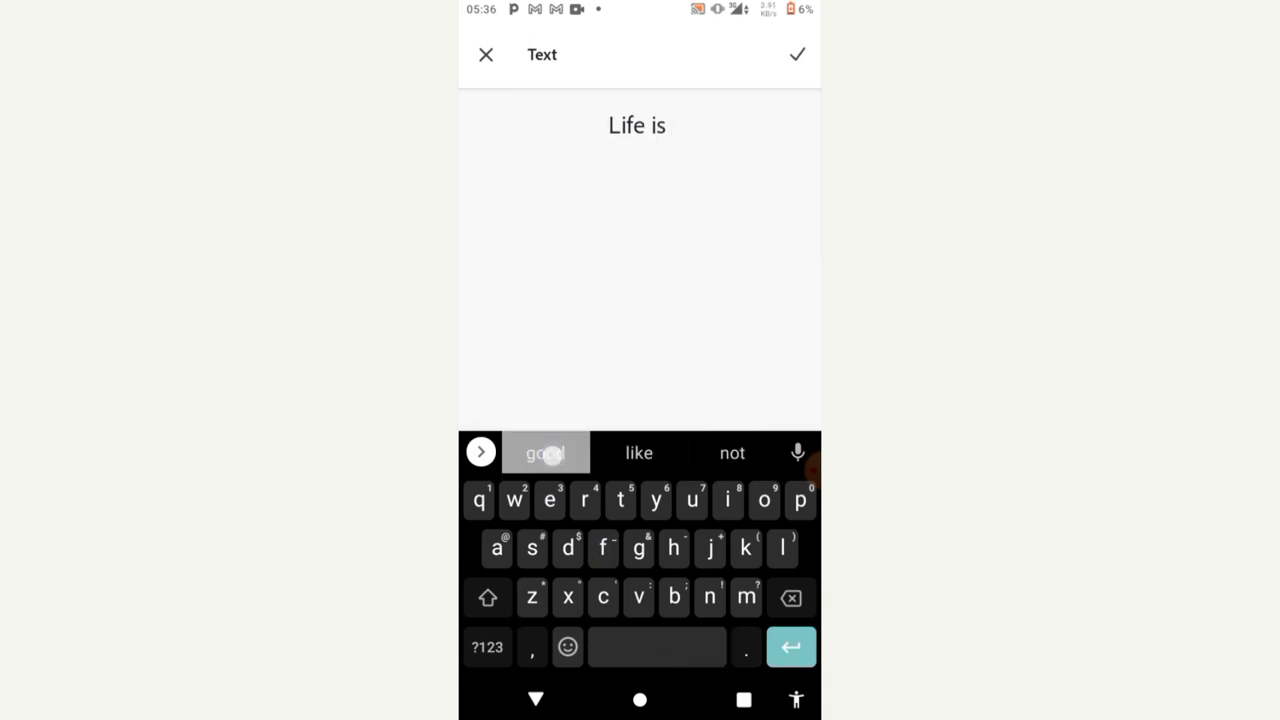
{"action": "left_click", "coordinate": [796, 54]}
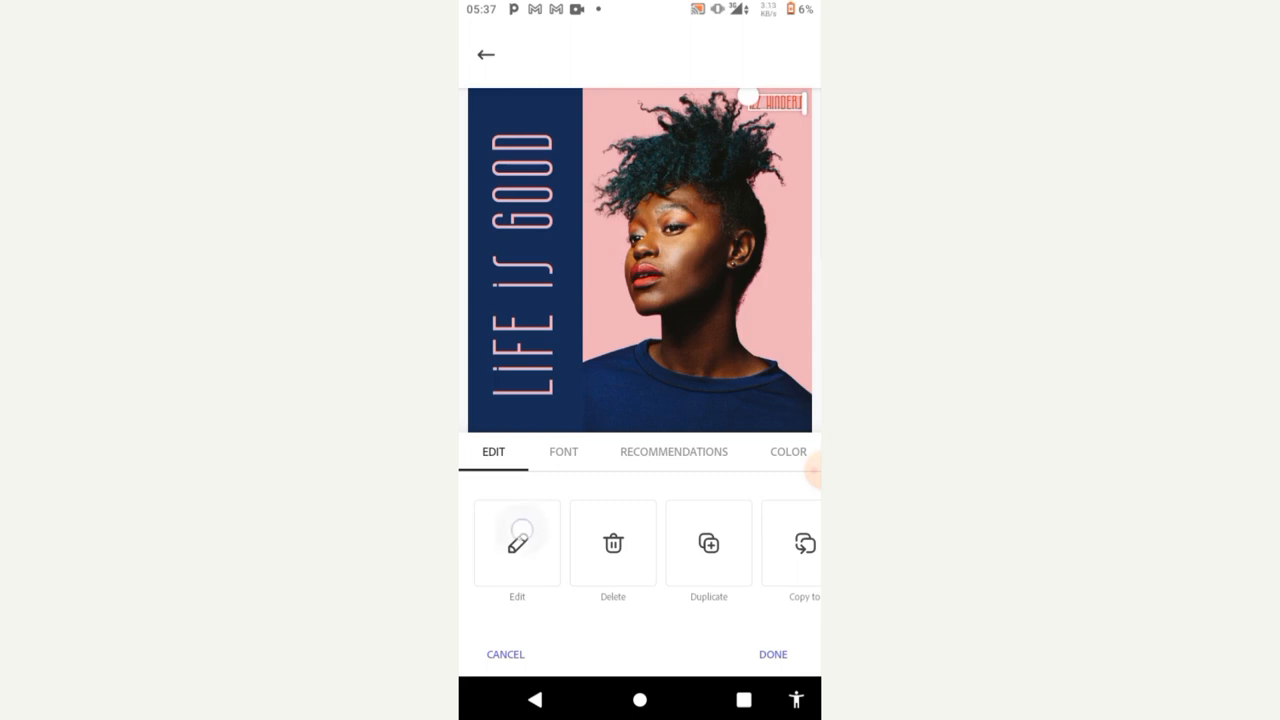
Change the top-right artist name to 'Zikcolle' and return to the main editor.
{"action": "left_click", "coordinate": [516, 544]}
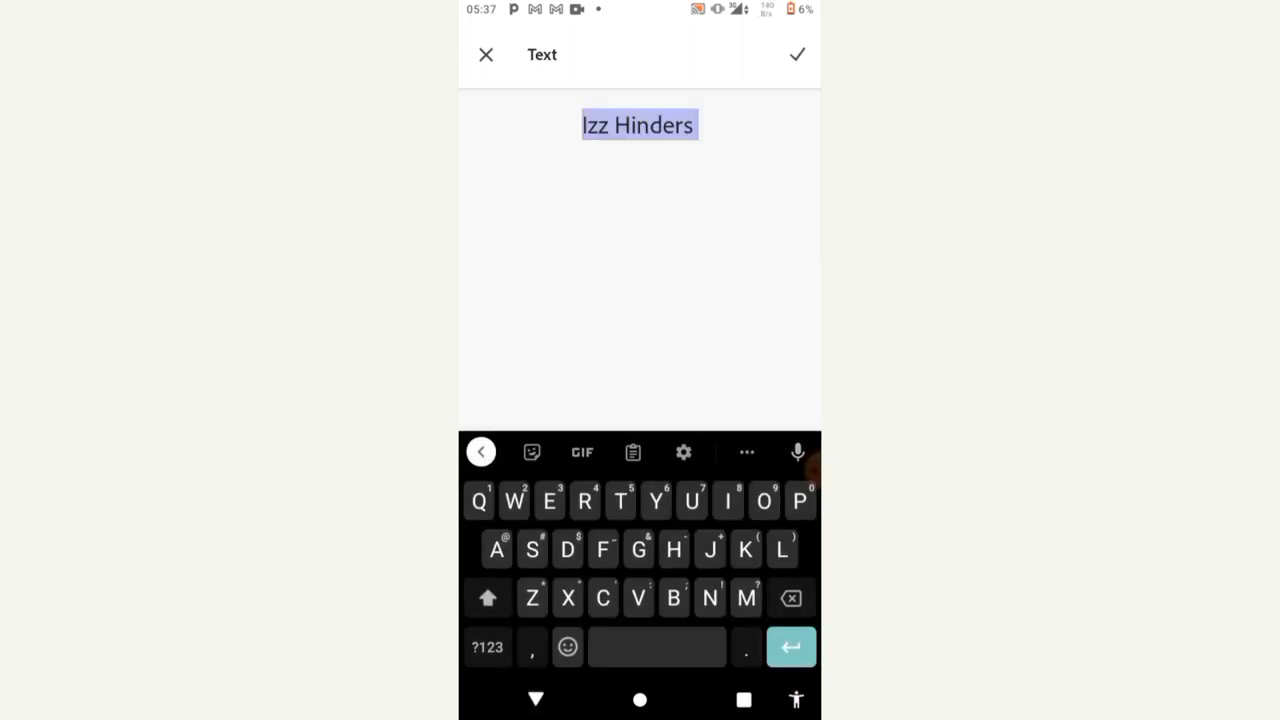
{"action": "type", "text": "Z"}
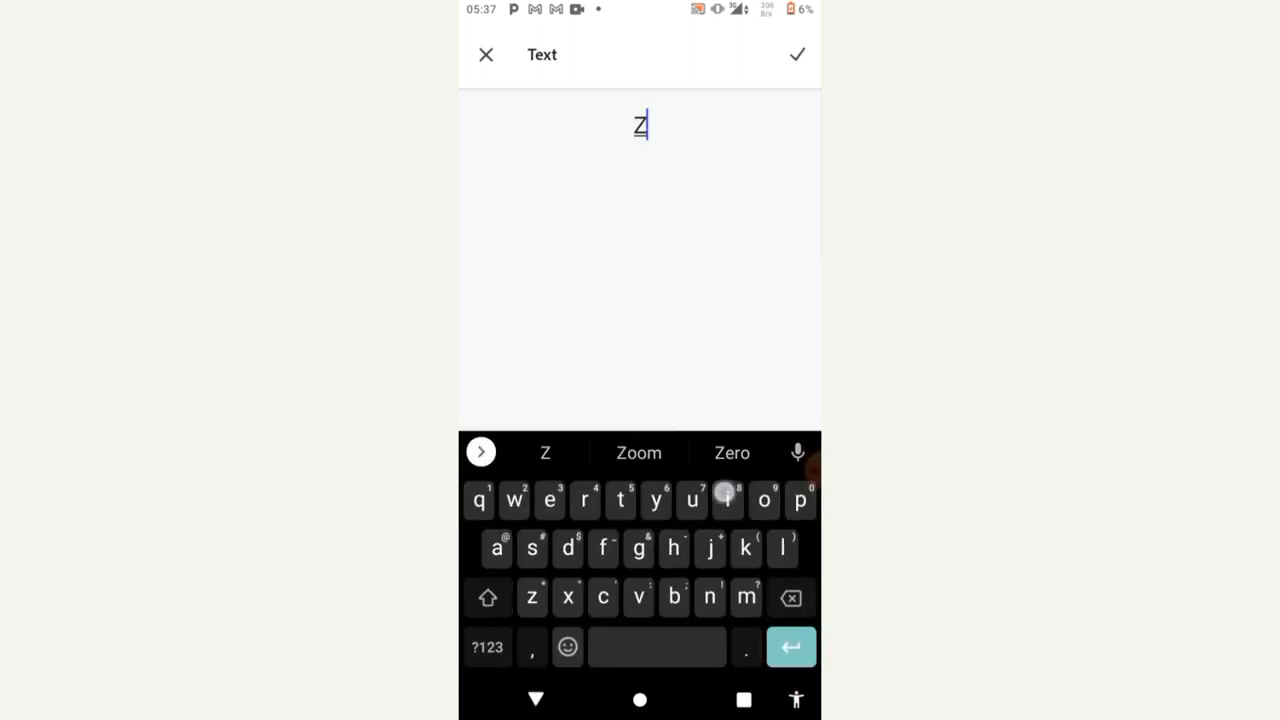
{"action": "type", "text": "ikcolle"}
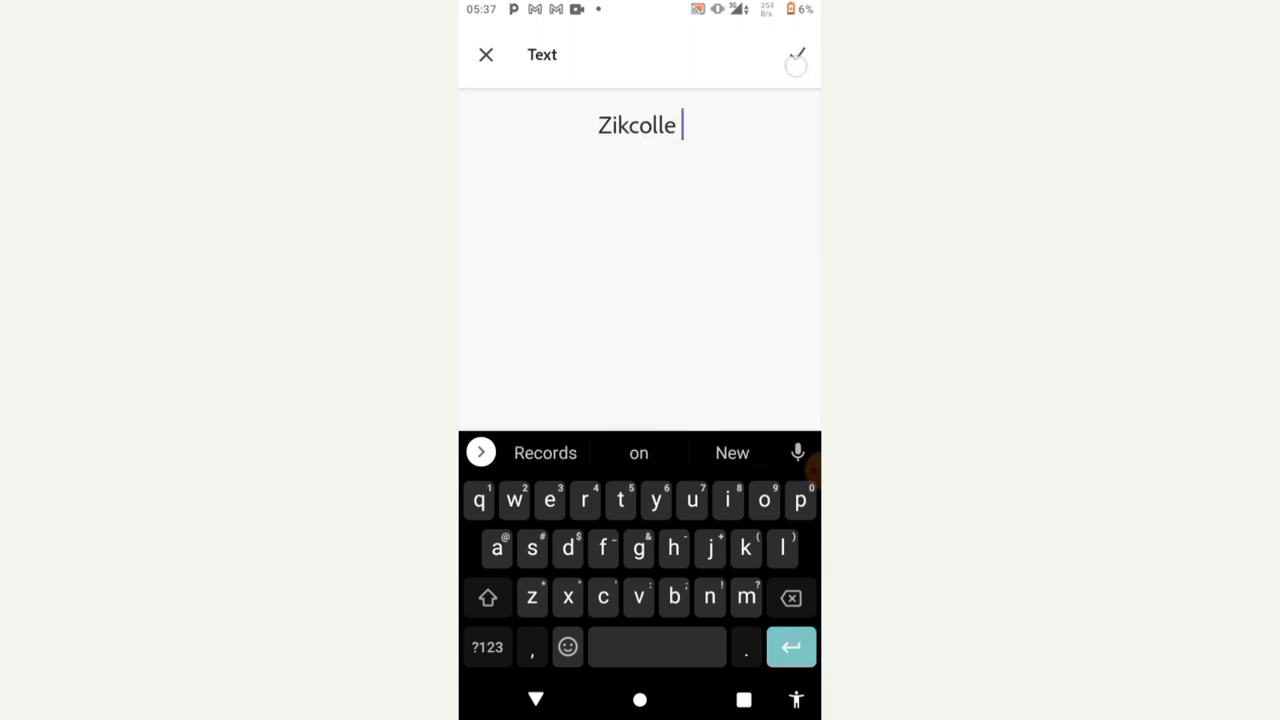
{"action": "left_click", "coordinate": [796, 56]}
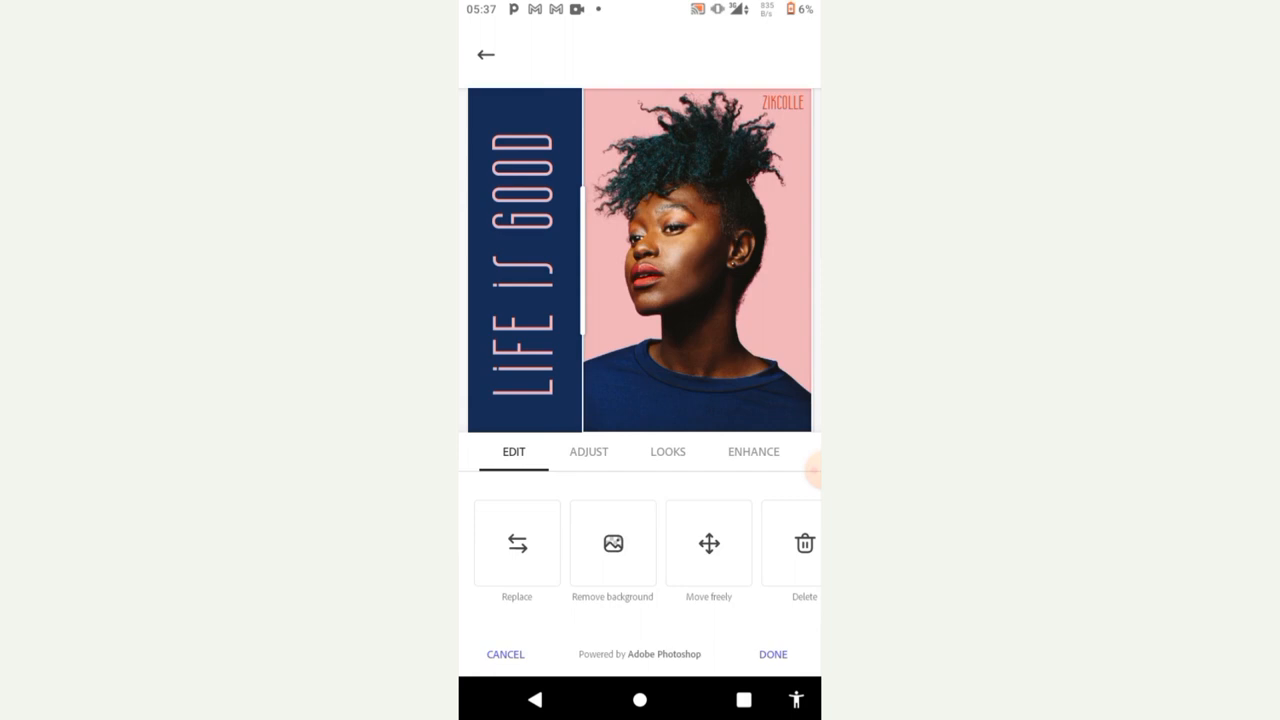
{"action": "left_click", "coordinate": [772, 654]}
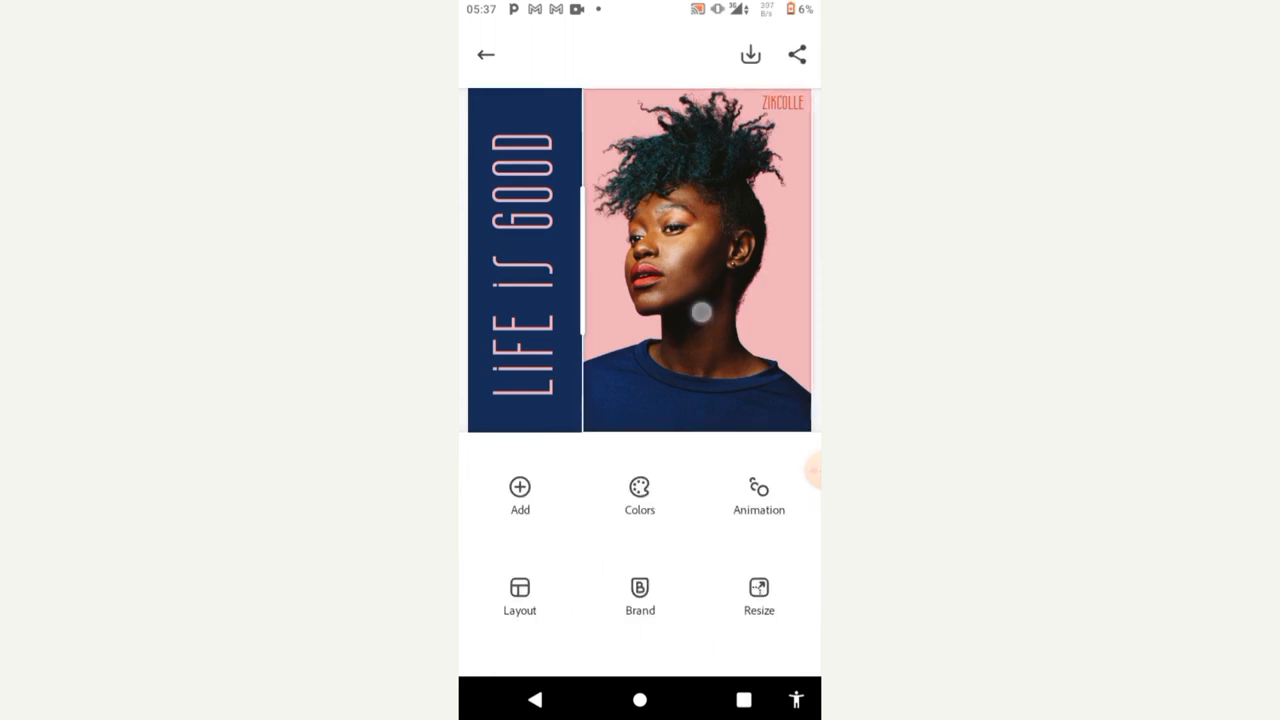
Start replacing the portrait photo, checking the empty Libraries and Design Assets sources first.
{"action": "left_click", "coordinate": [700, 260]}
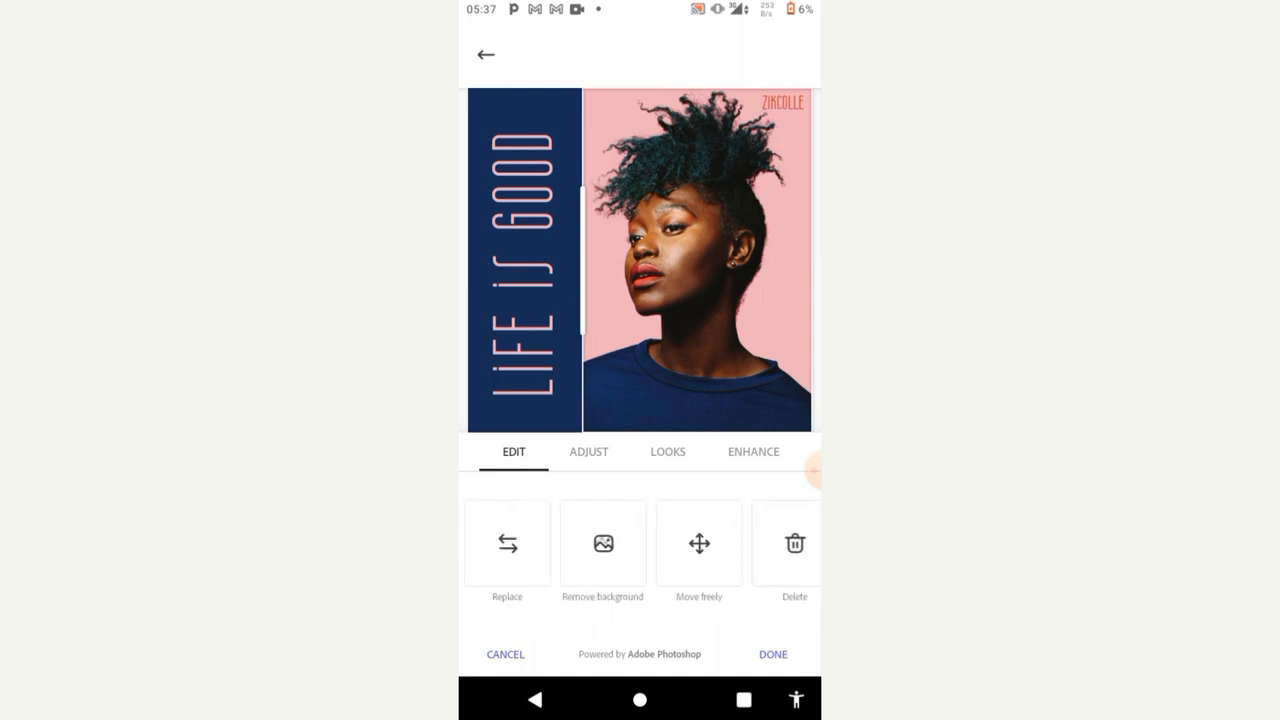
{"action": "left_click", "coordinate": [508, 544]}
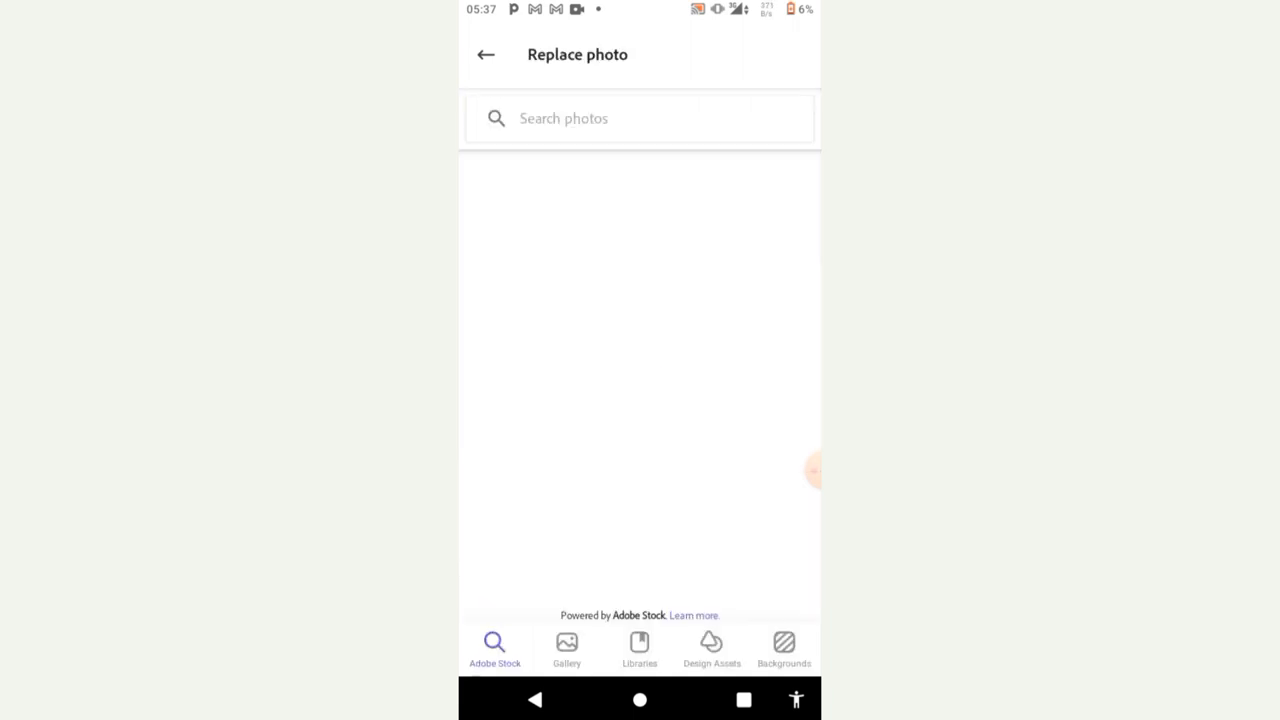
{"action": "left_click", "coordinate": [566, 648]}
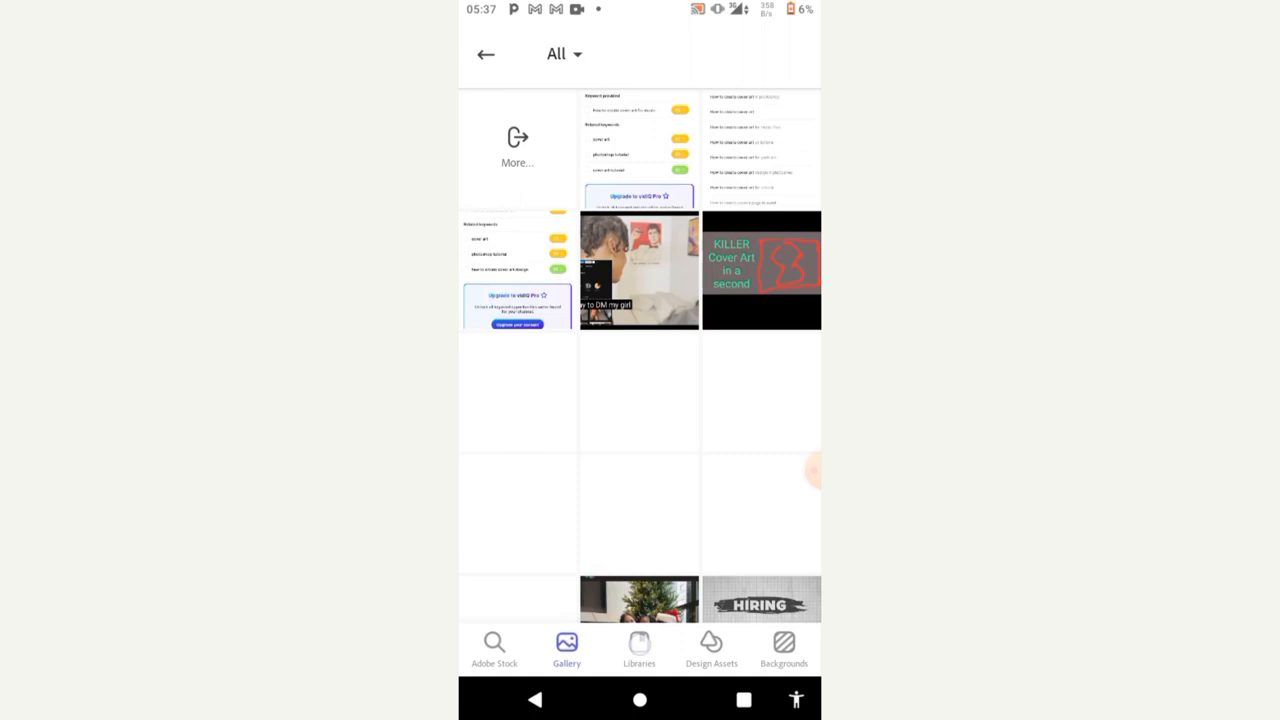
{"action": "left_click", "coordinate": [640, 648]}
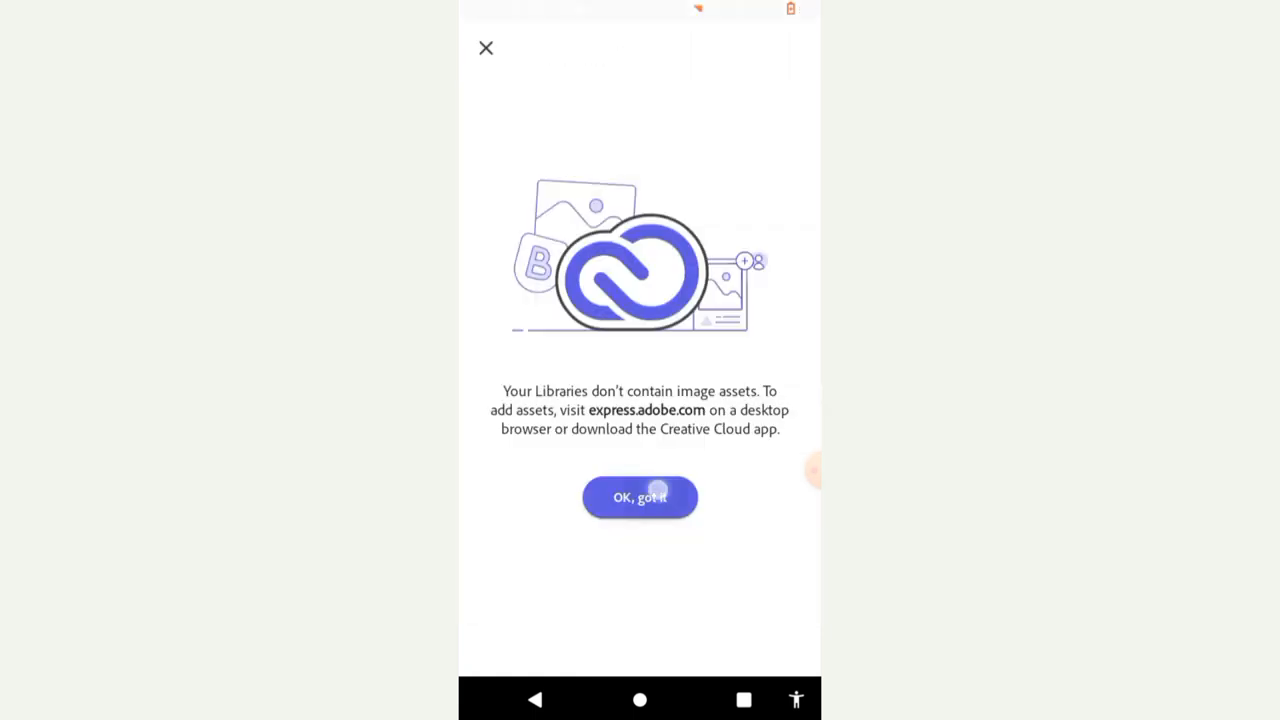
{"action": "left_click", "coordinate": [640, 496]}
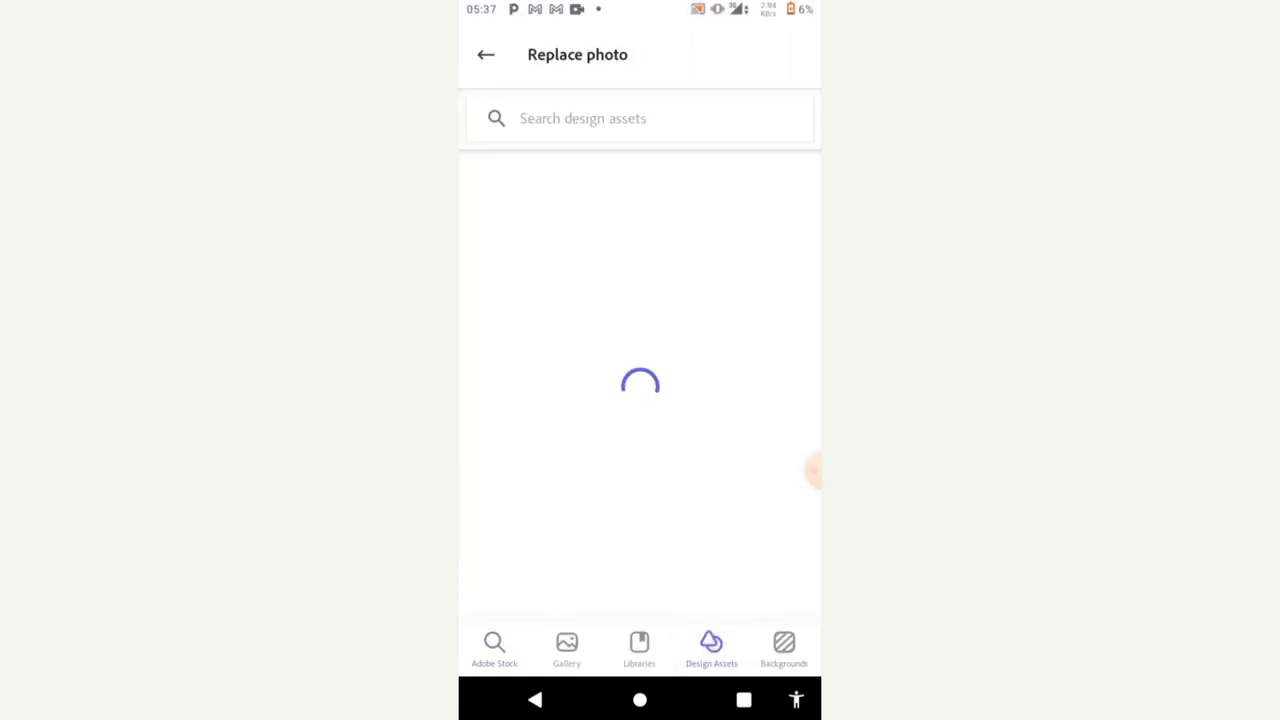
{"action": "left_click", "coordinate": [566, 648]}
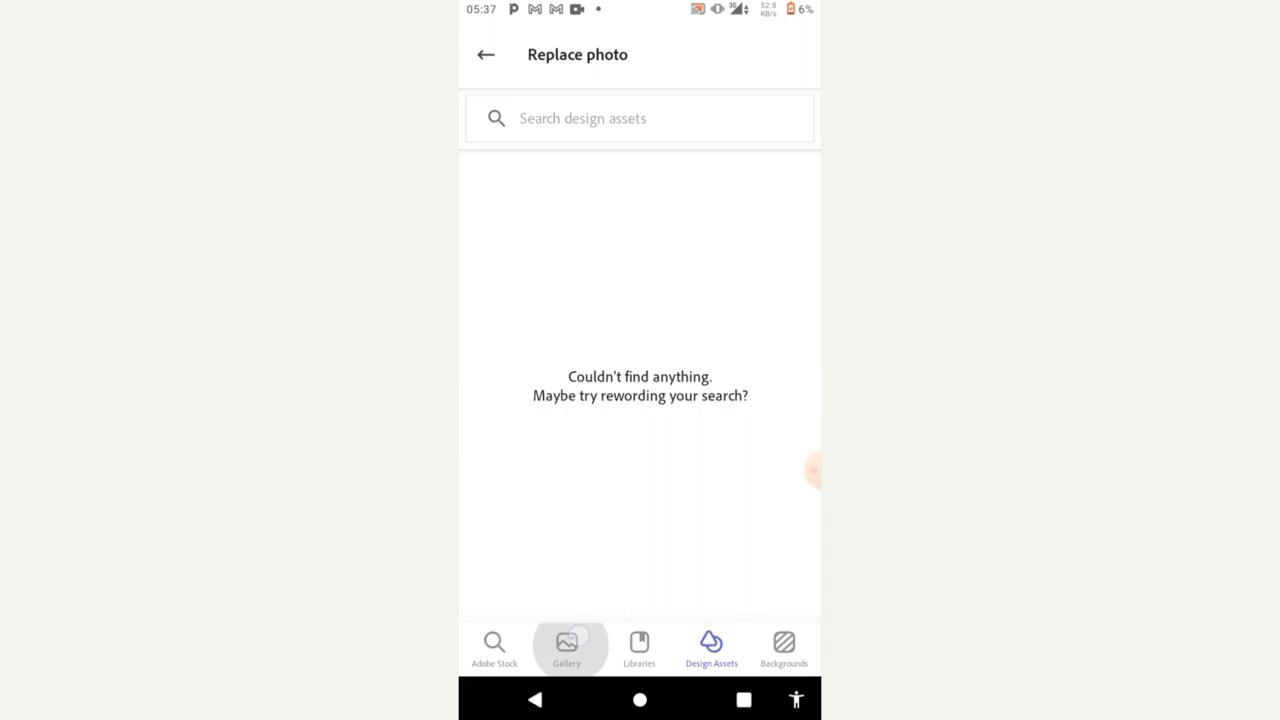
{"action": "left_click", "coordinate": [566, 648]}
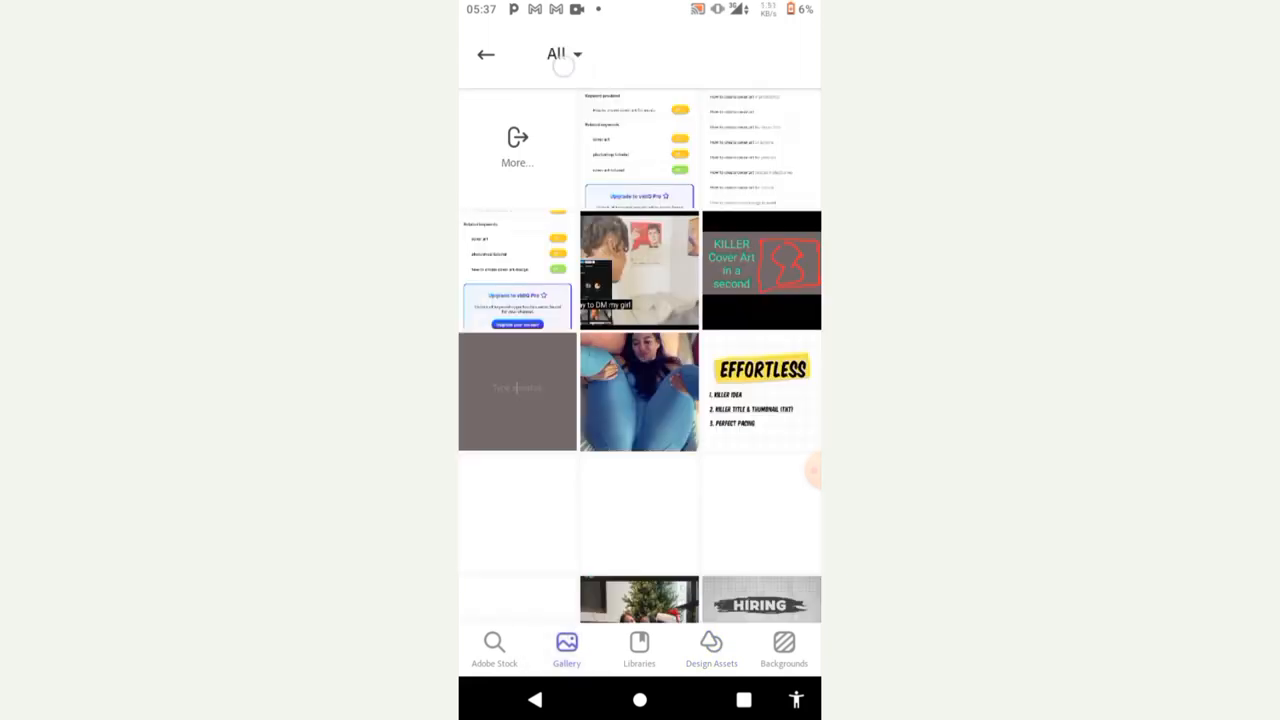
In the phone gallery, show the Instagram album and pick the close-up portrait of the young man.
{"action": "left_click", "coordinate": [564, 54]}
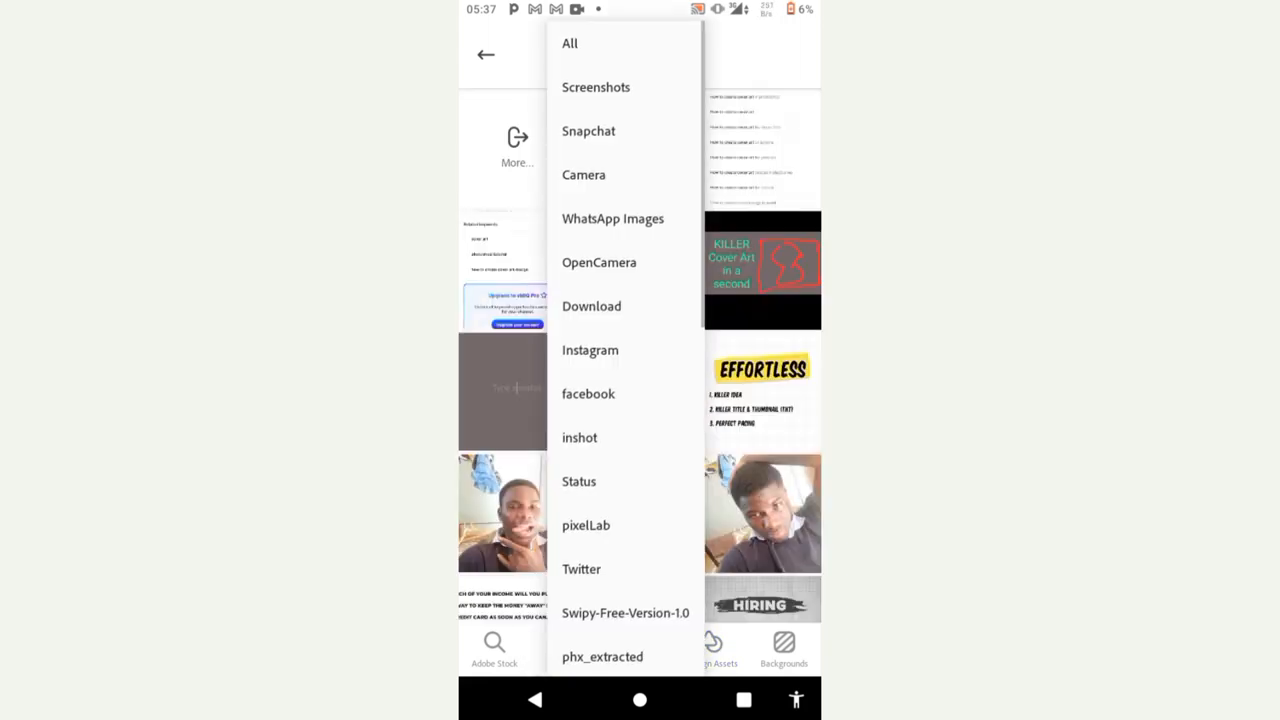
{"action": "left_click", "coordinate": [590, 350]}
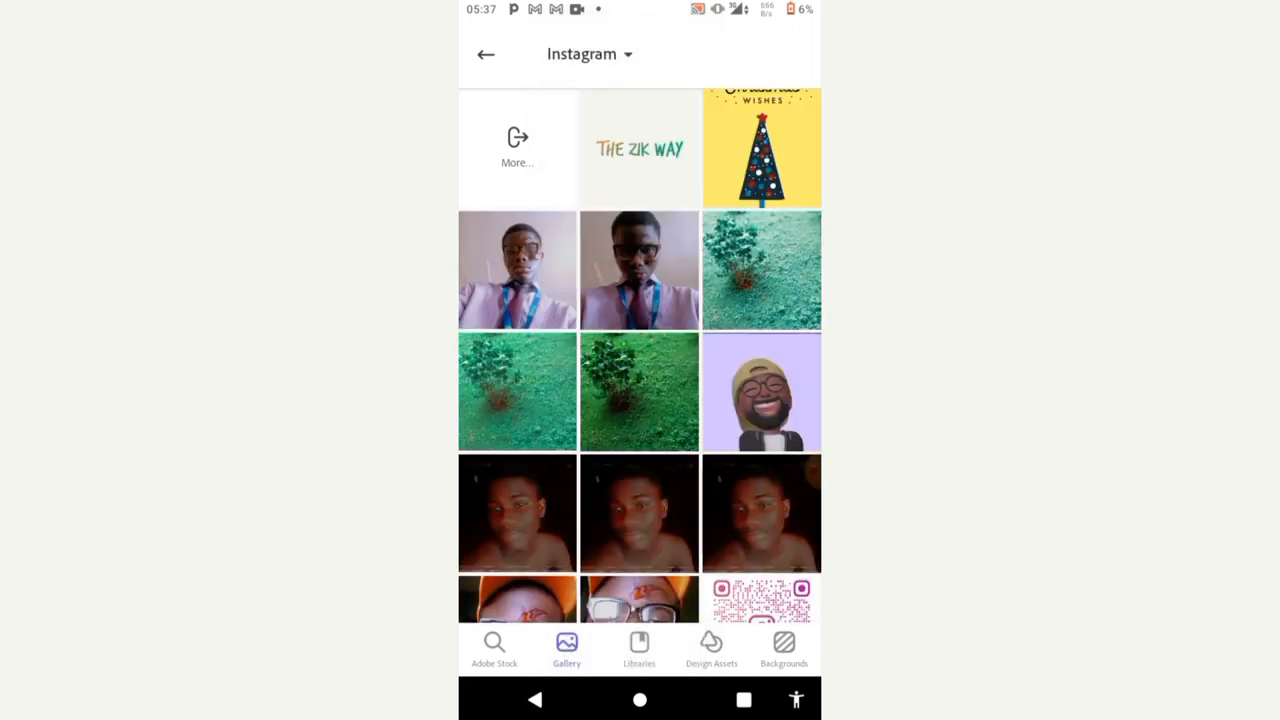
{"action": "scroll", "scroll_direction": "down", "scroll_amount": 3}
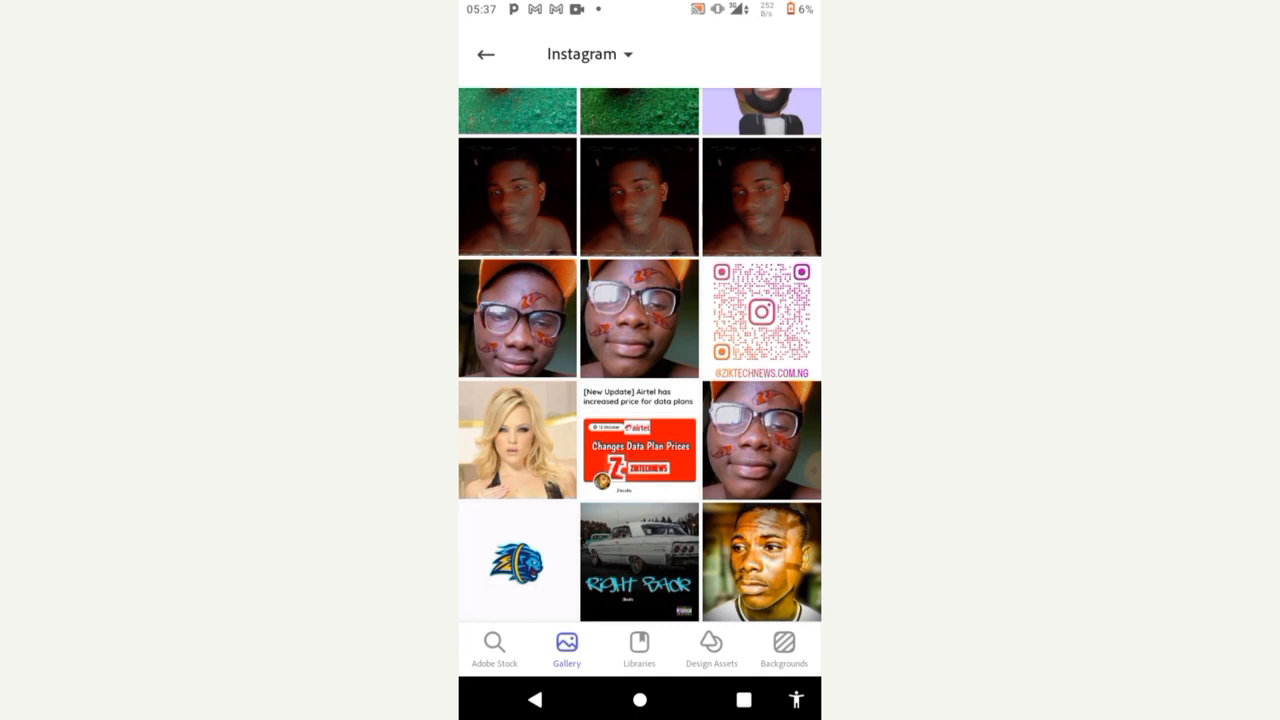
{"action": "left_click", "coordinate": [760, 560]}
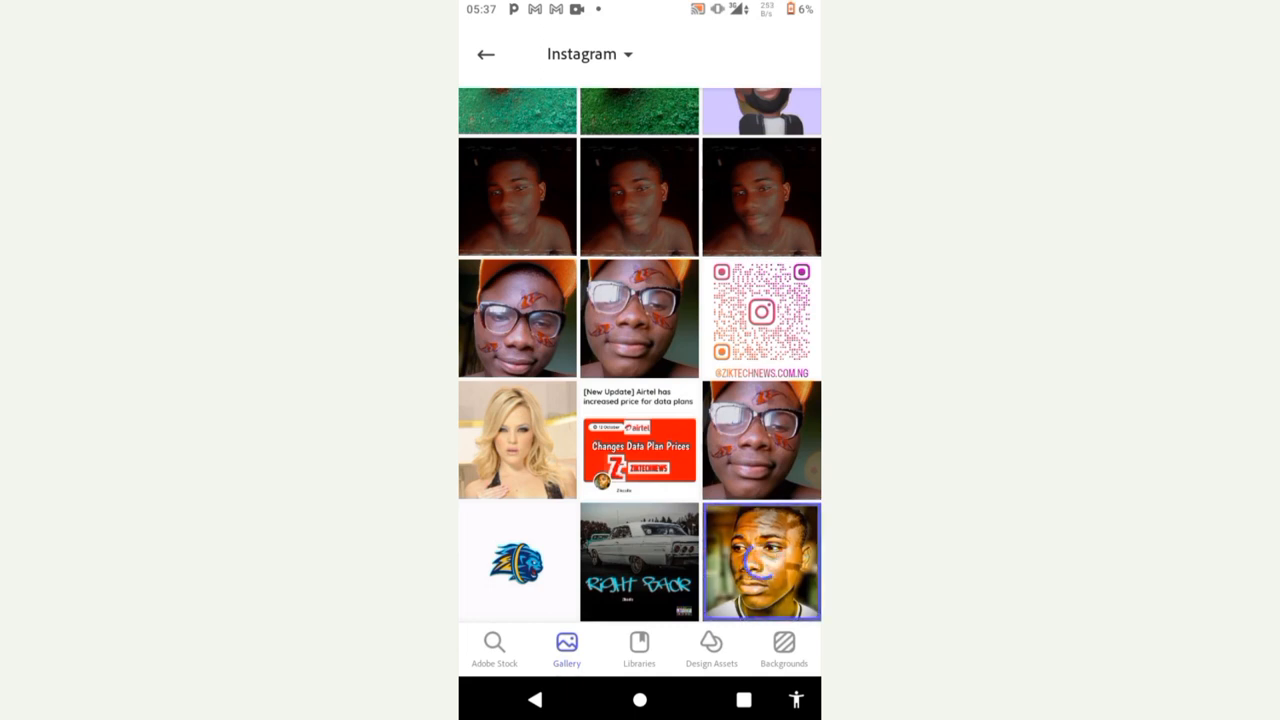
Place the close-up portrait on the cover and apply the Grayscale look to it.
{"action": "left_click", "coordinate": [760, 562]}
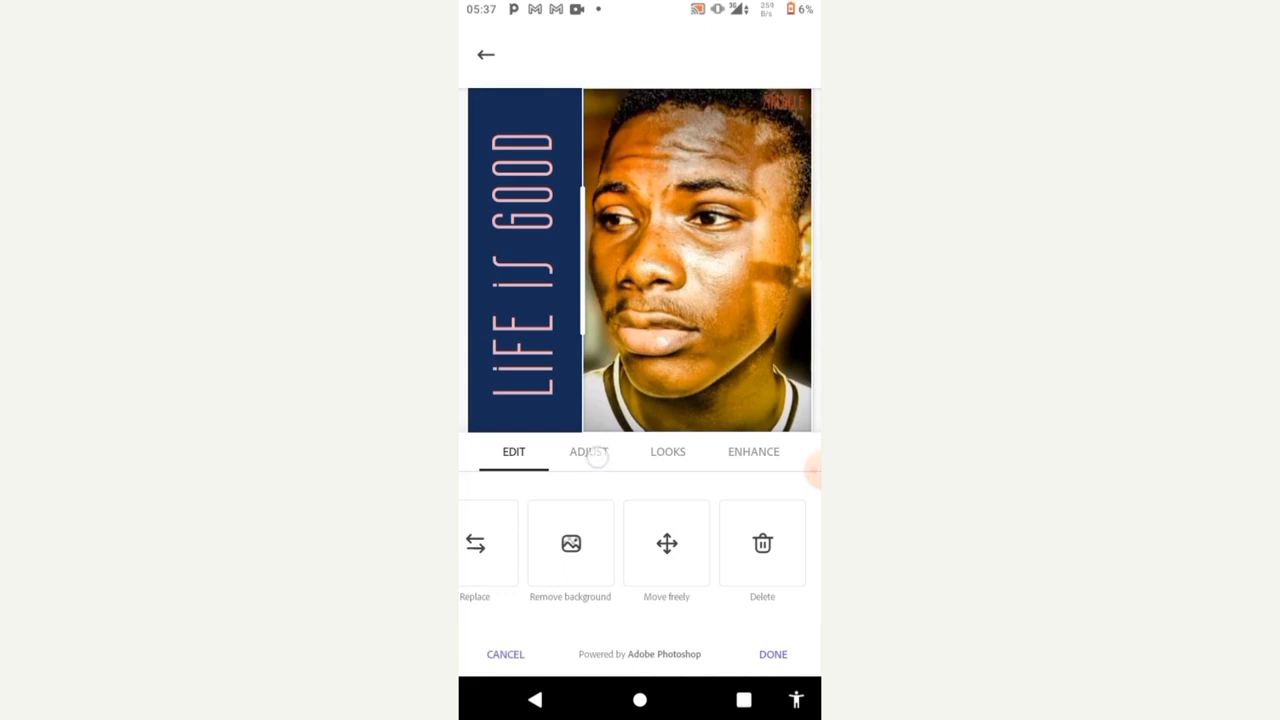
{"action": "left_click", "coordinate": [588, 452]}
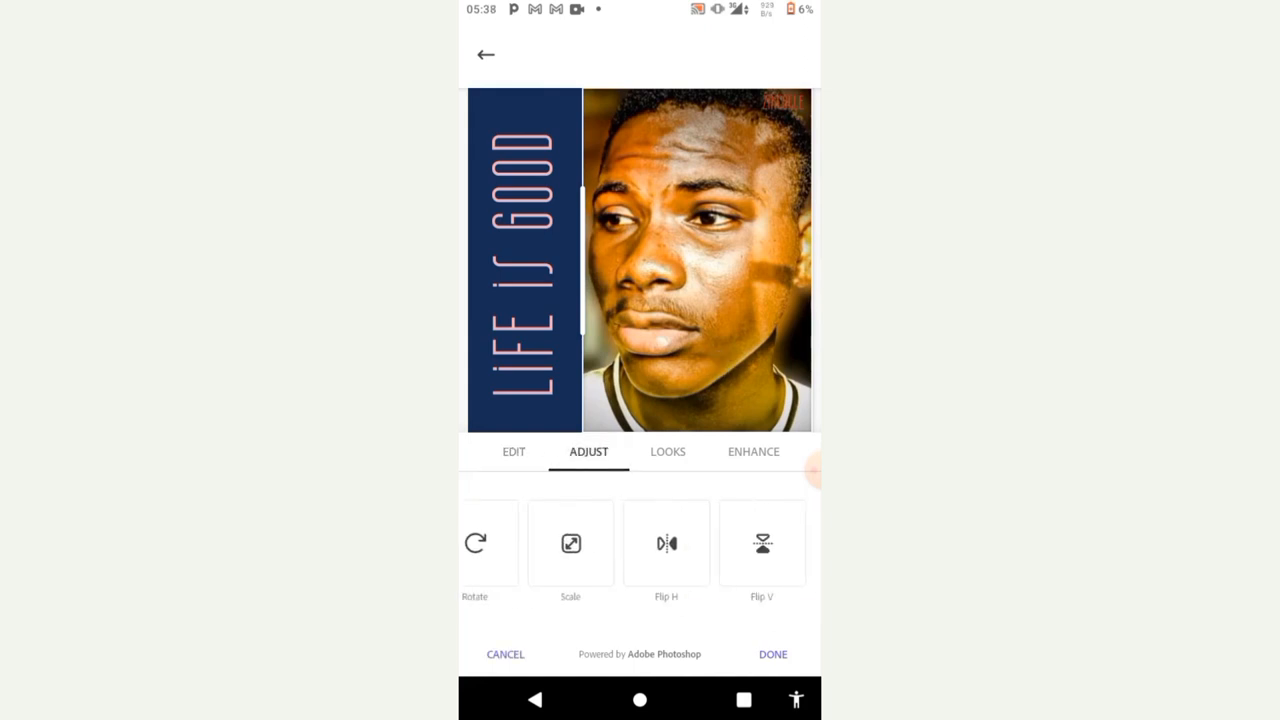
{"action": "left_click", "coordinate": [668, 452]}
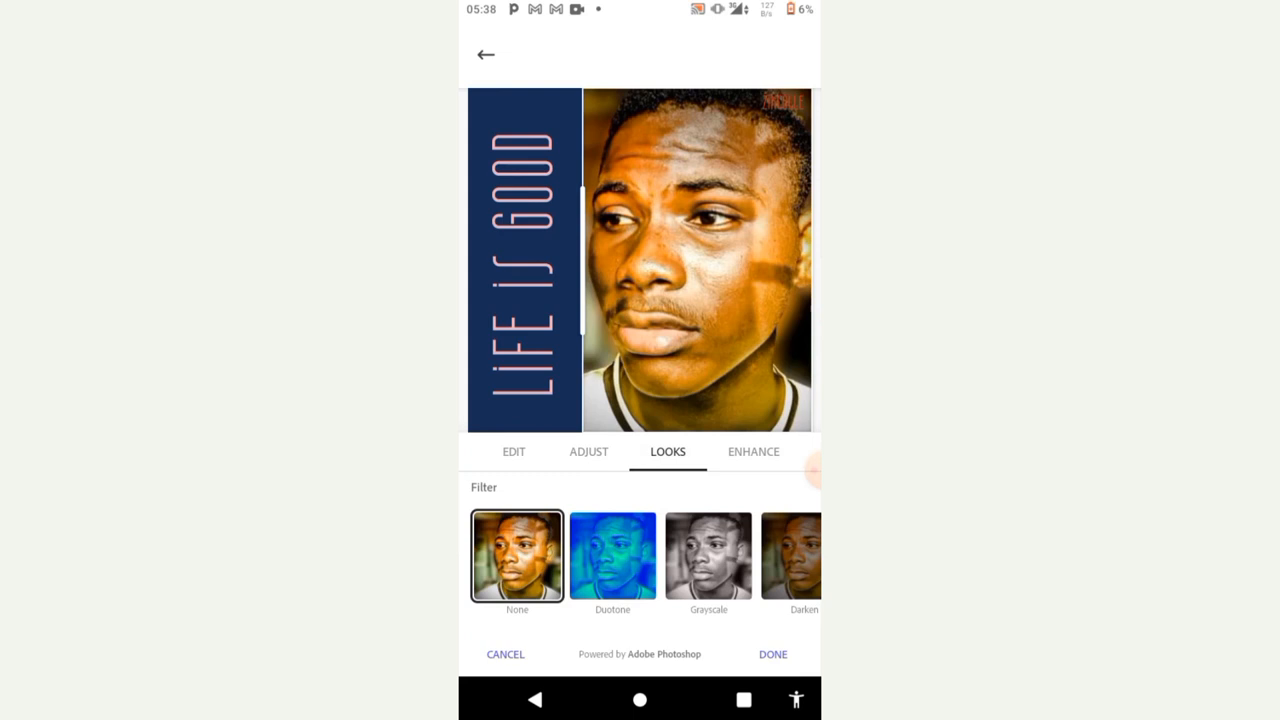
{"action": "left_click", "coordinate": [708, 556]}
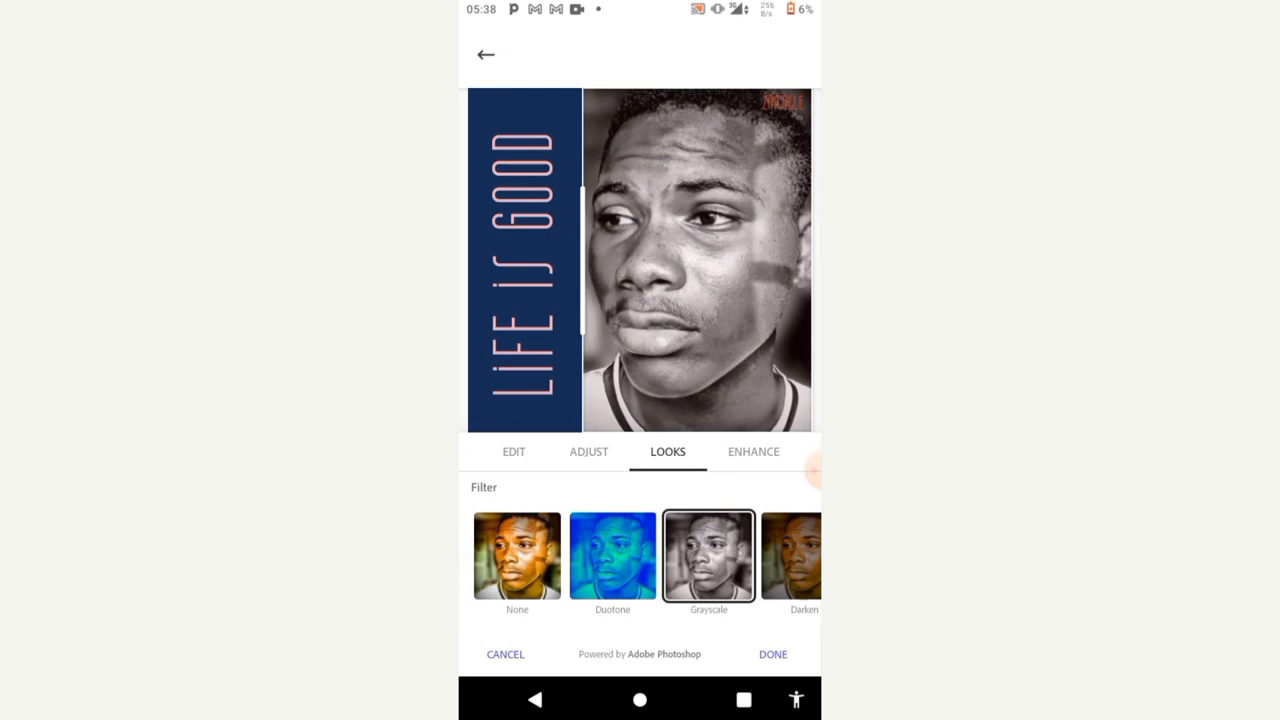
{"action": "left_click", "coordinate": [512, 452]}
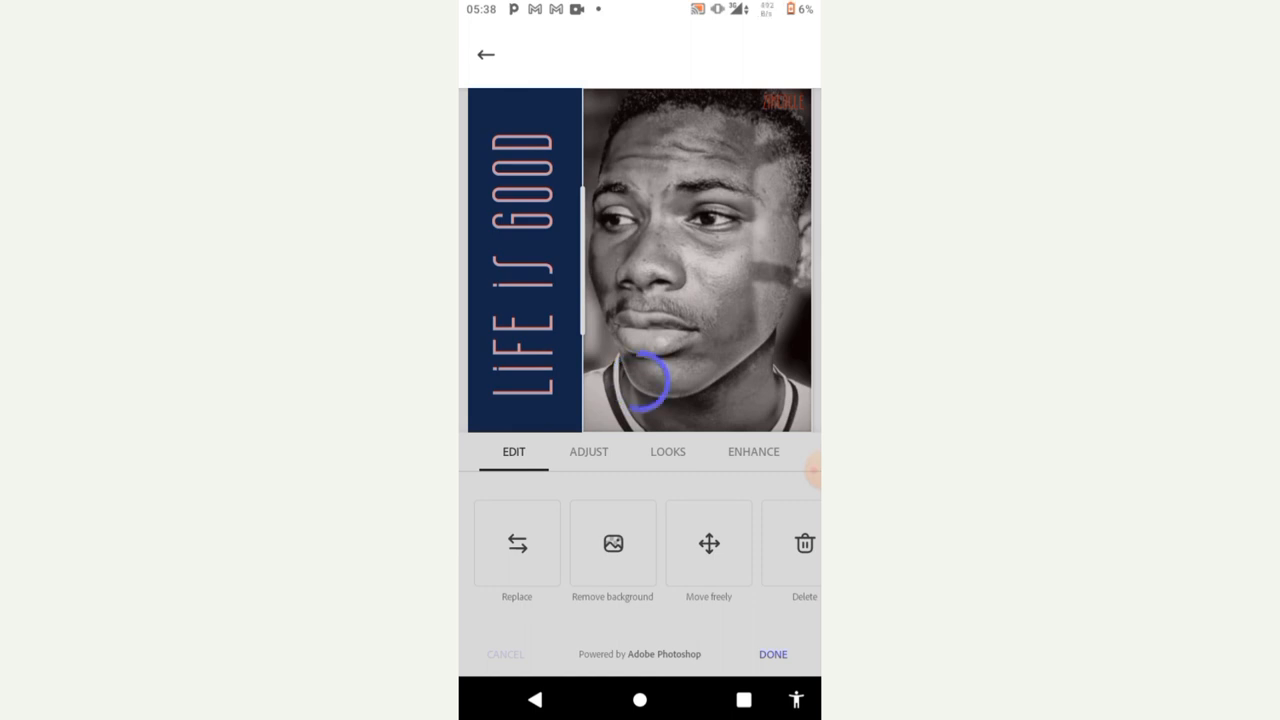
Remove the portrait's background, set it to the pink swatch and finish the photo edits.
{"action": "left_click", "coordinate": [612, 544]}
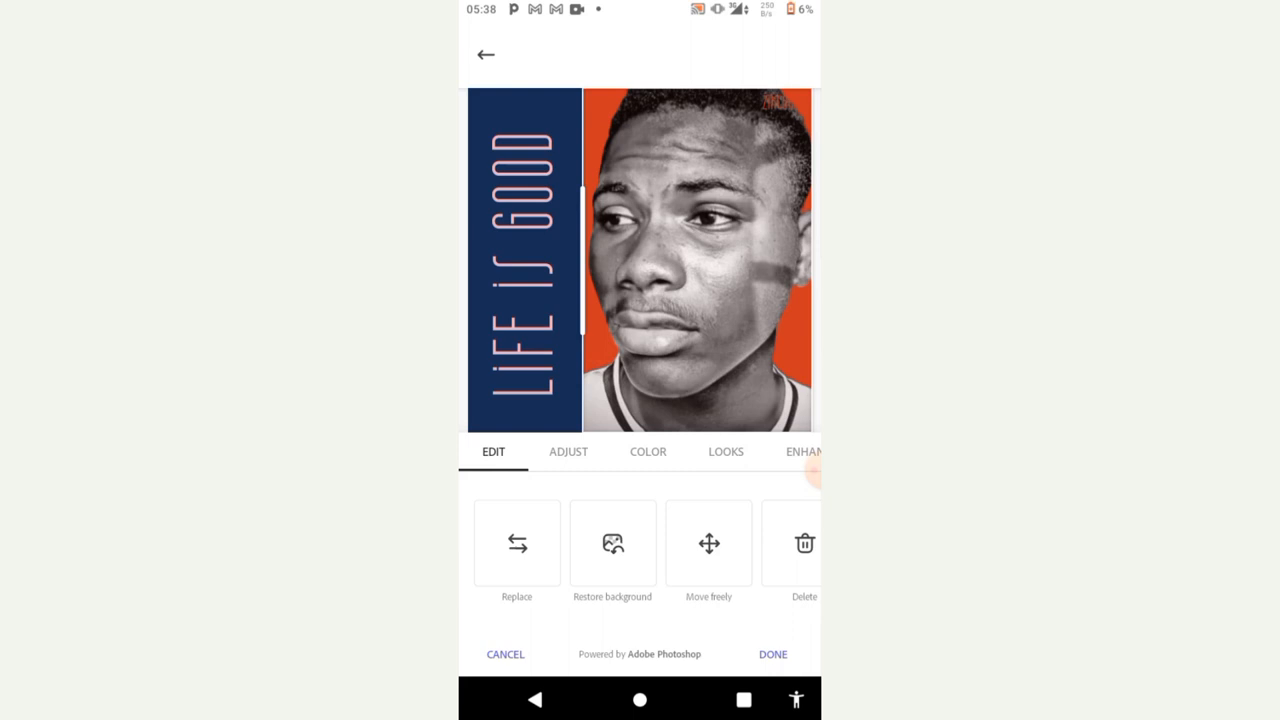
{"action": "left_click", "coordinate": [648, 452]}
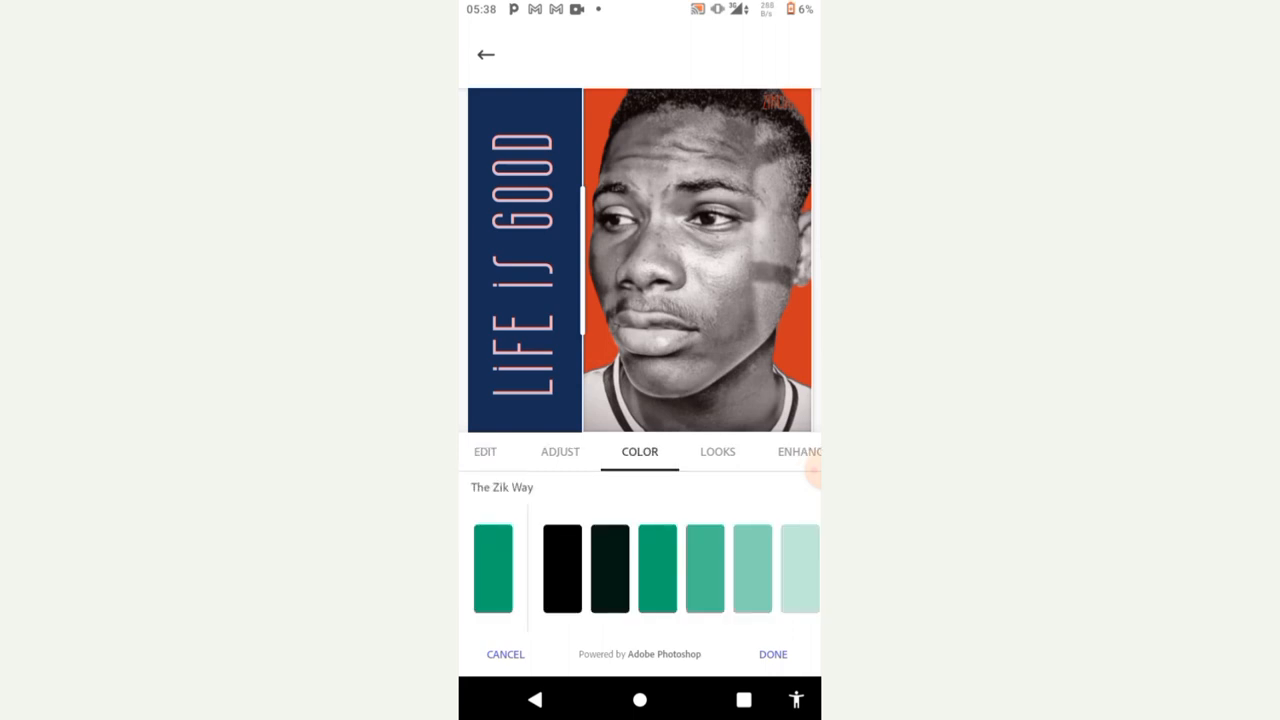
{"action": "left_click", "coordinate": [704, 568]}
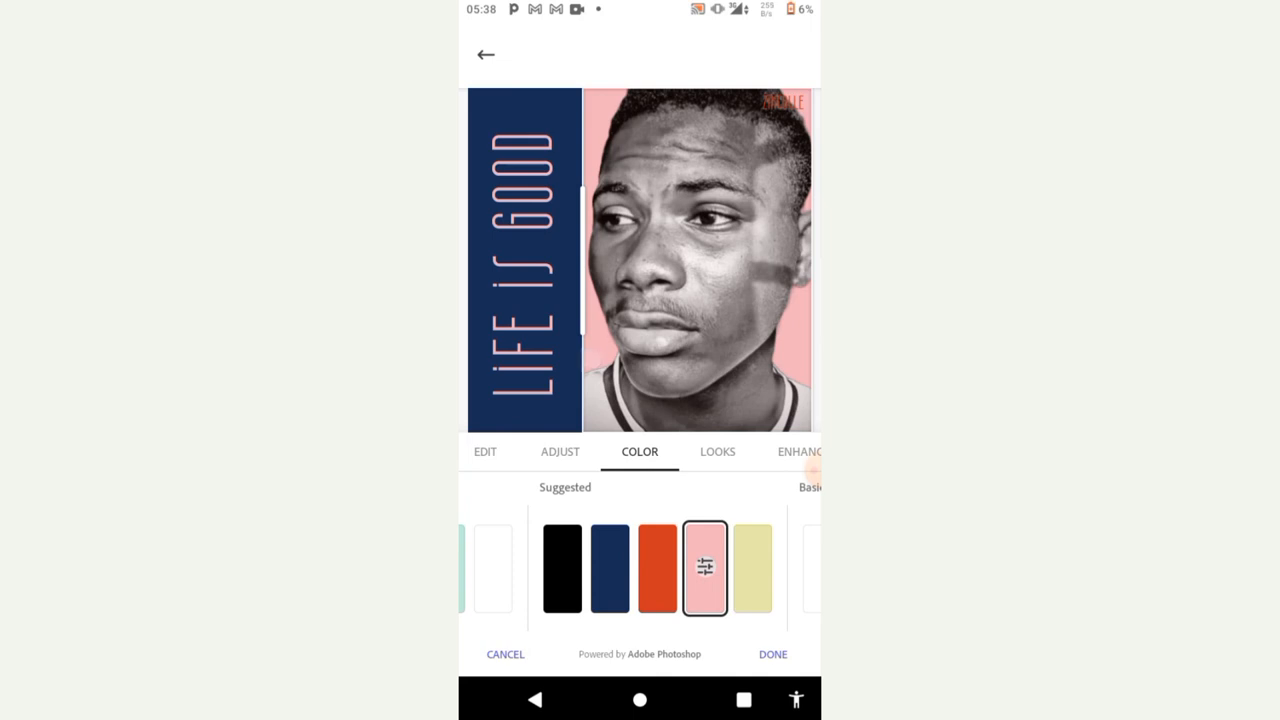
{"action": "left_click", "coordinate": [560, 452]}
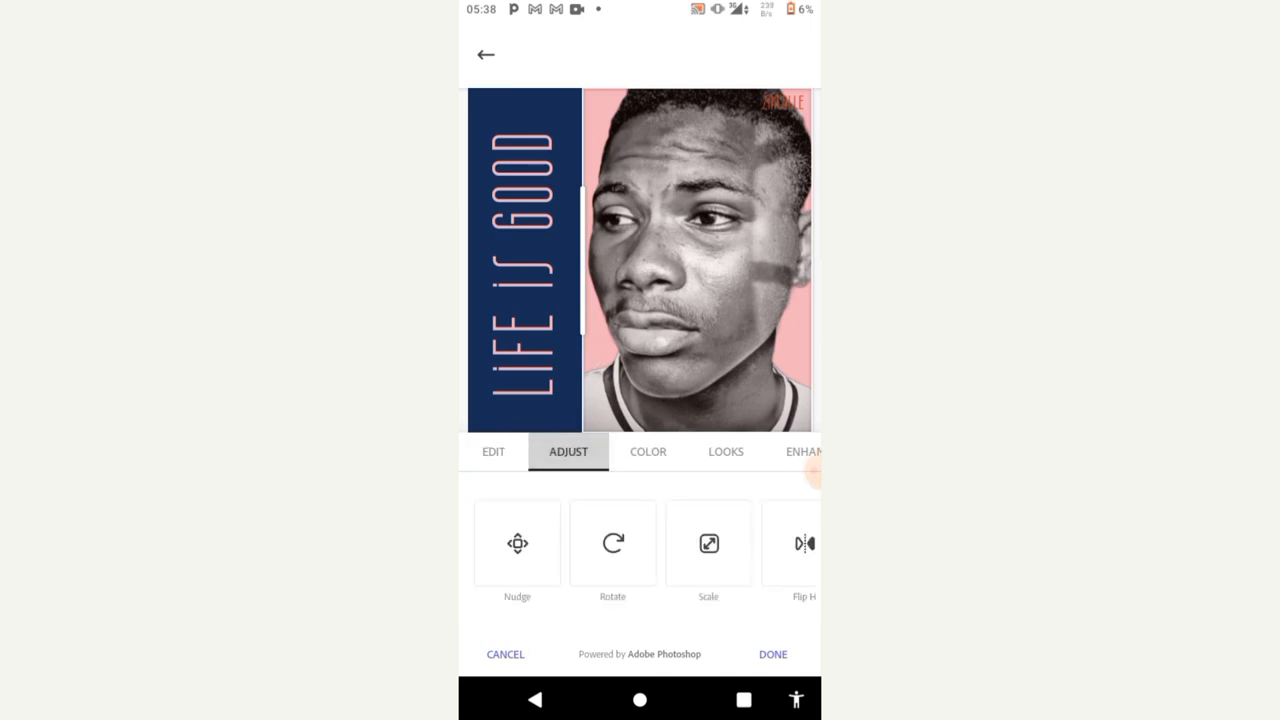
{"action": "left_click", "coordinate": [688, 452]}
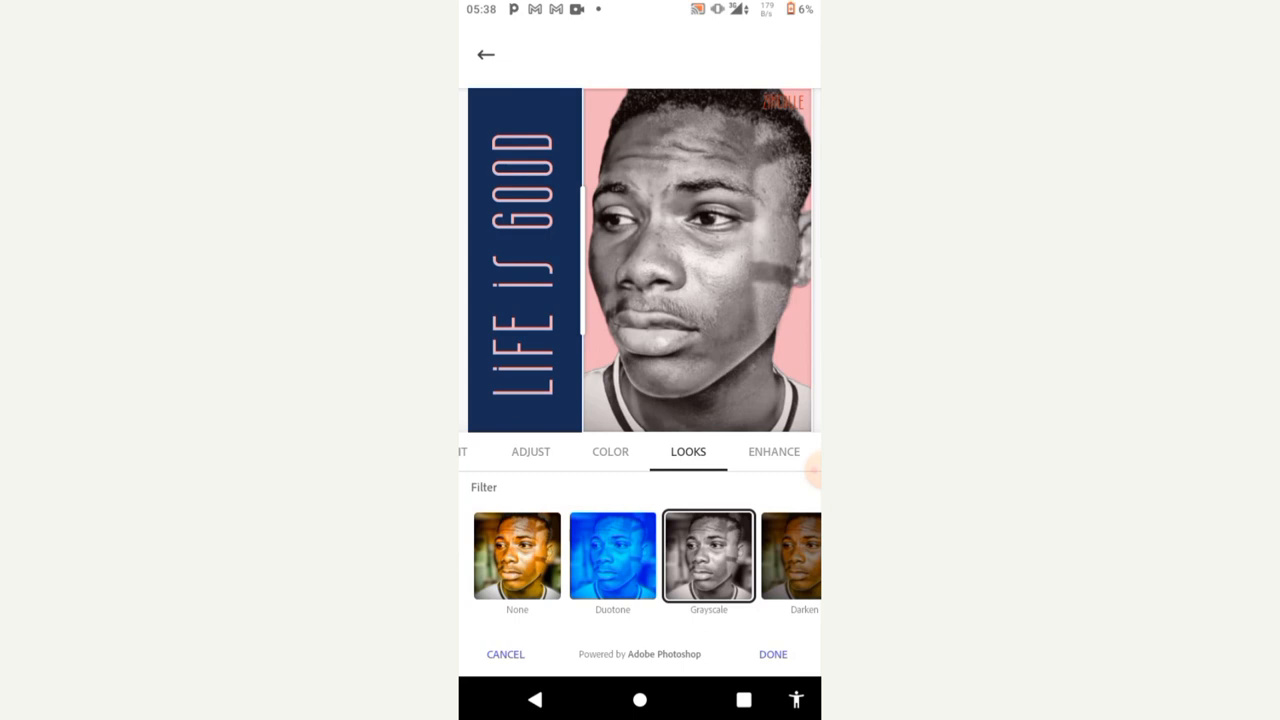
{"action": "left_click", "coordinate": [772, 654]}
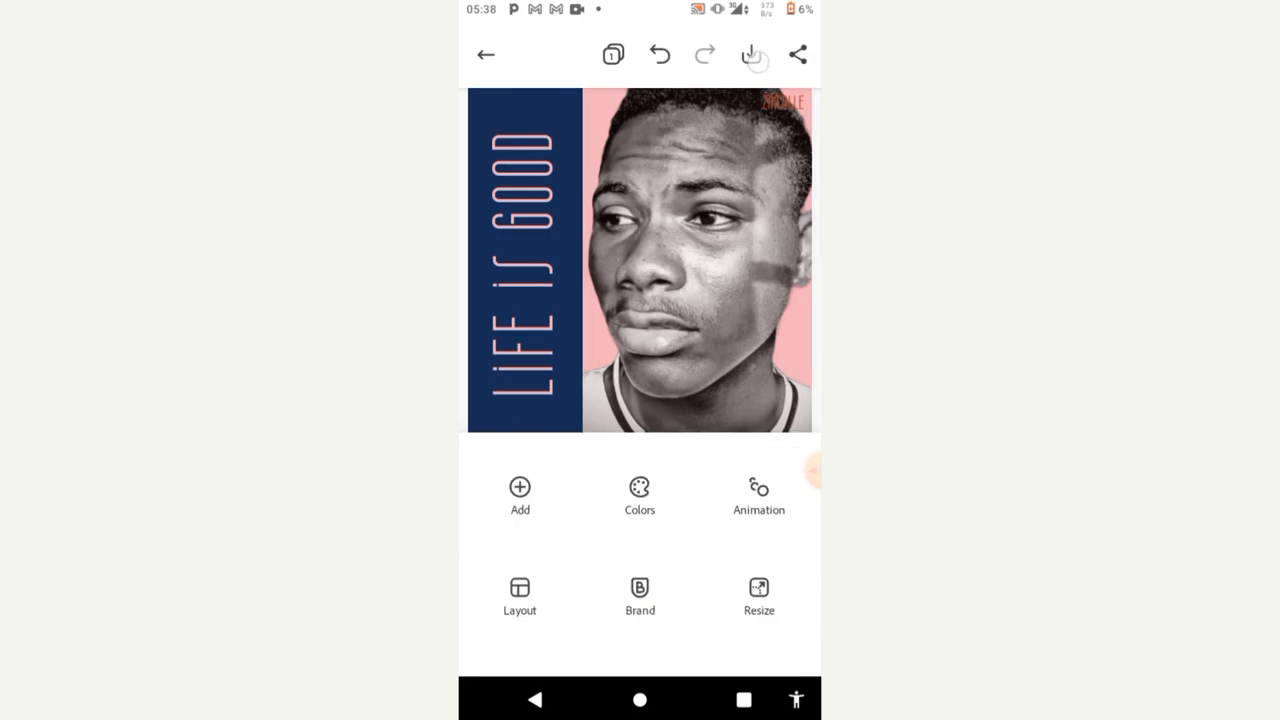
Download the finished 'LIFE is GOOD' cover as an image to the device.
{"action": "left_click", "coordinate": [752, 54]}
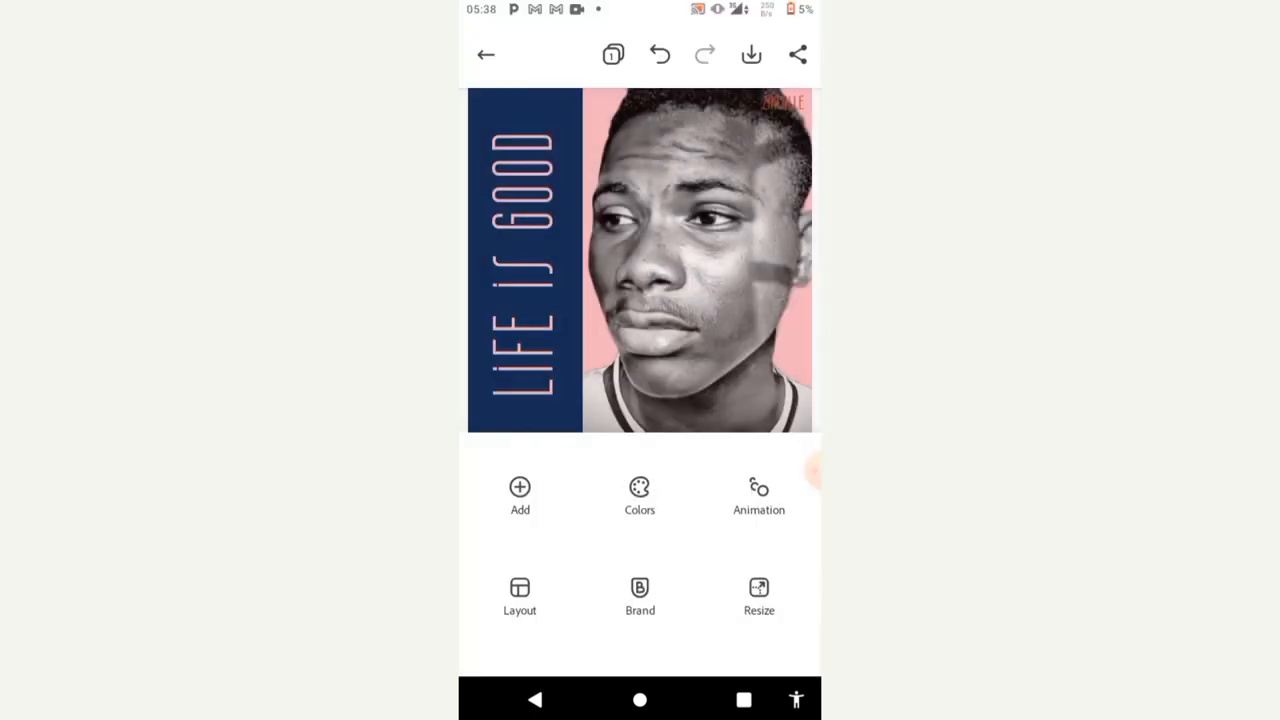
{"action": "left_click", "coordinate": [752, 54]}
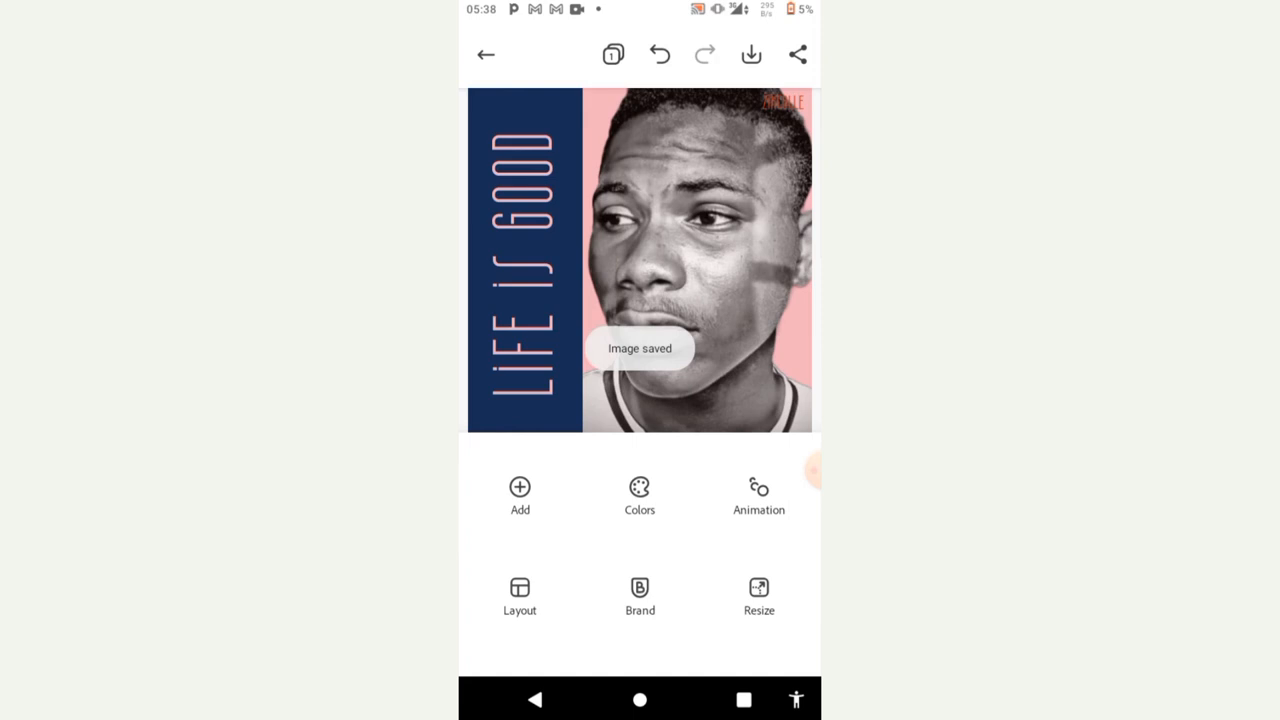